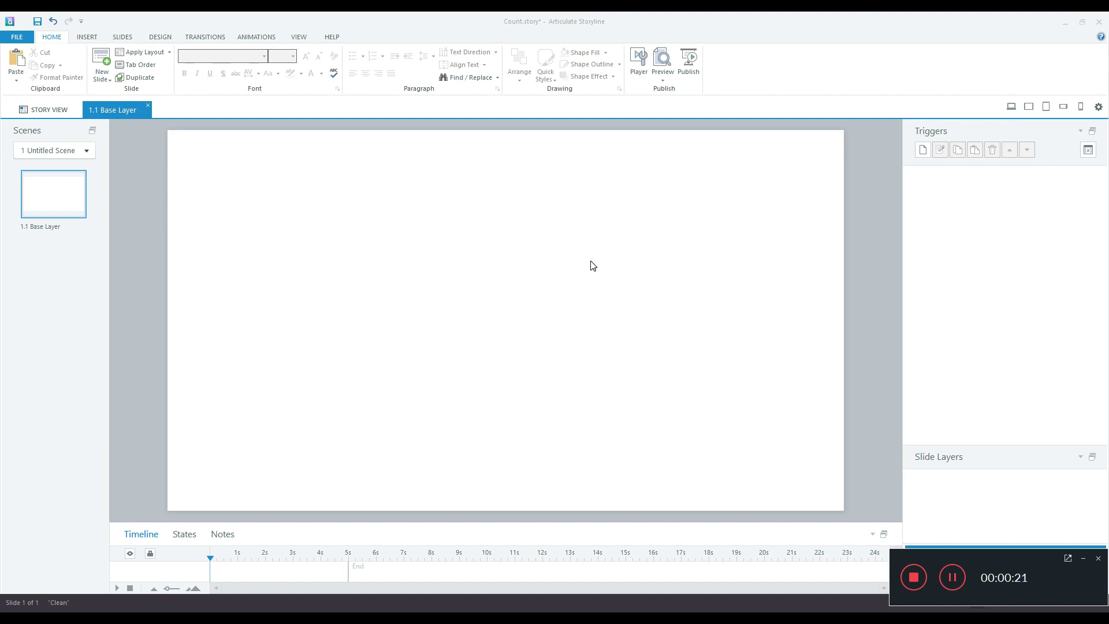
mouse_move(80, 48)
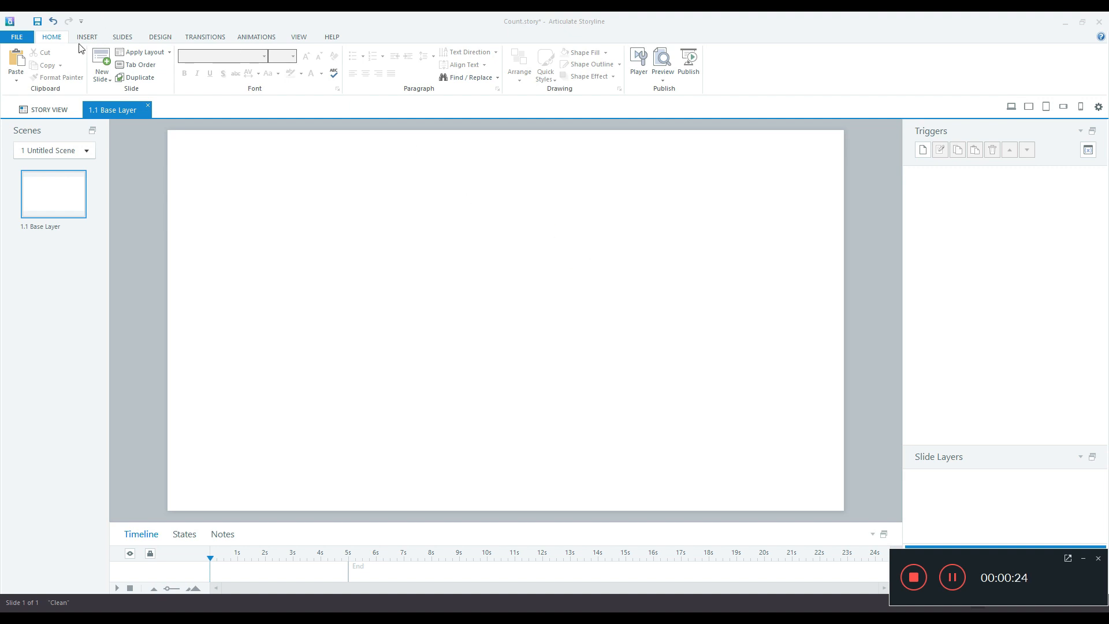
Insert a Text Entry input control and place it near the top of the blank slide
click(87, 37)
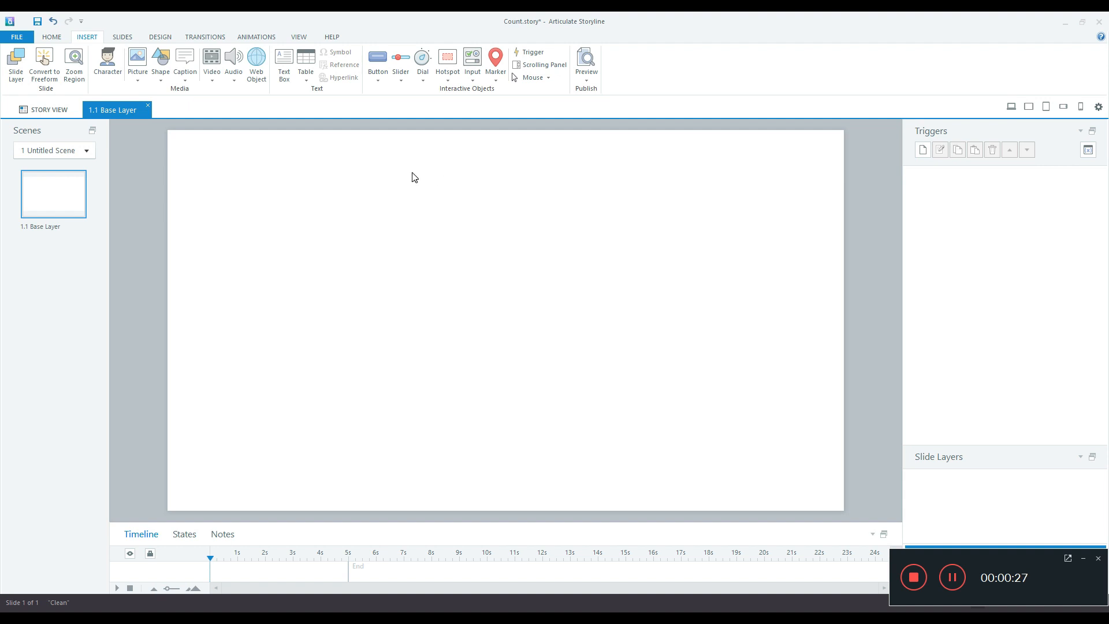
mouse_move(471, 60)
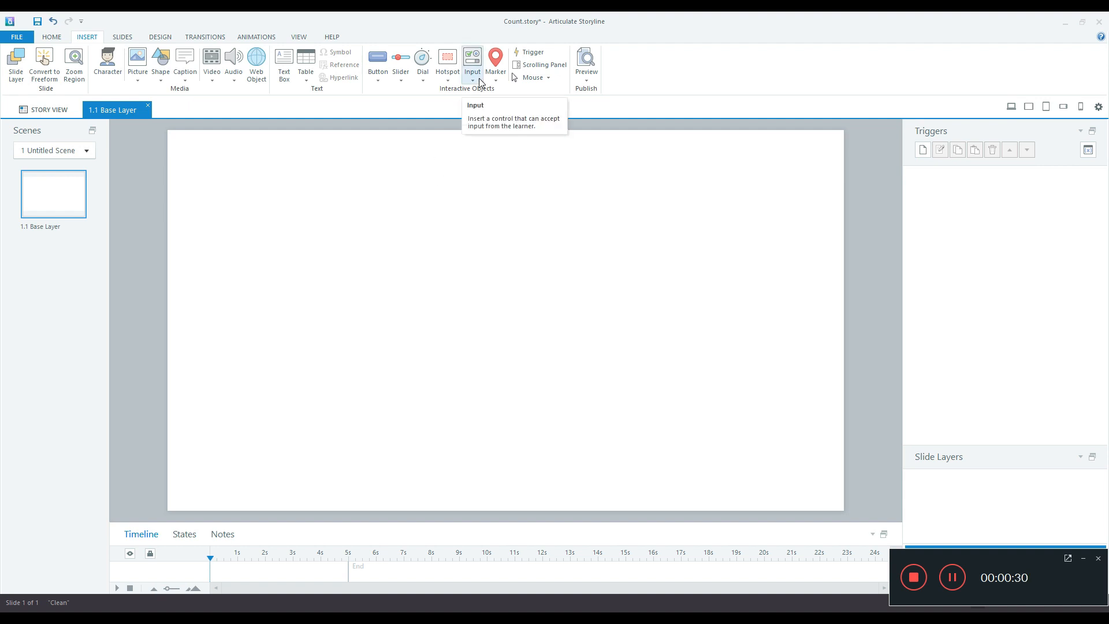
click(471, 71)
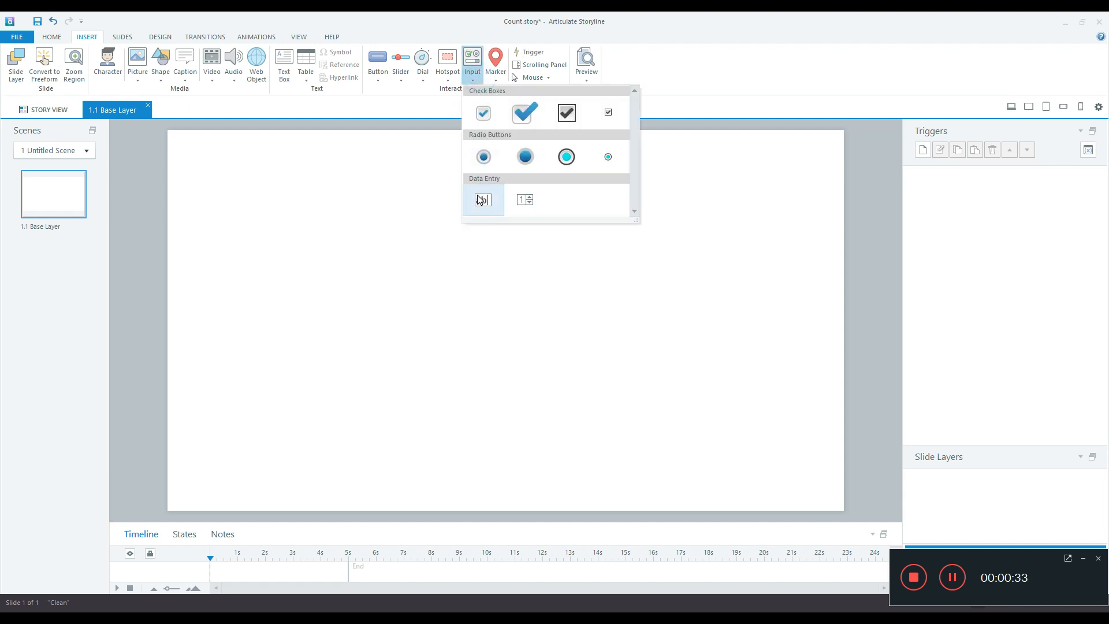
click(483, 200)
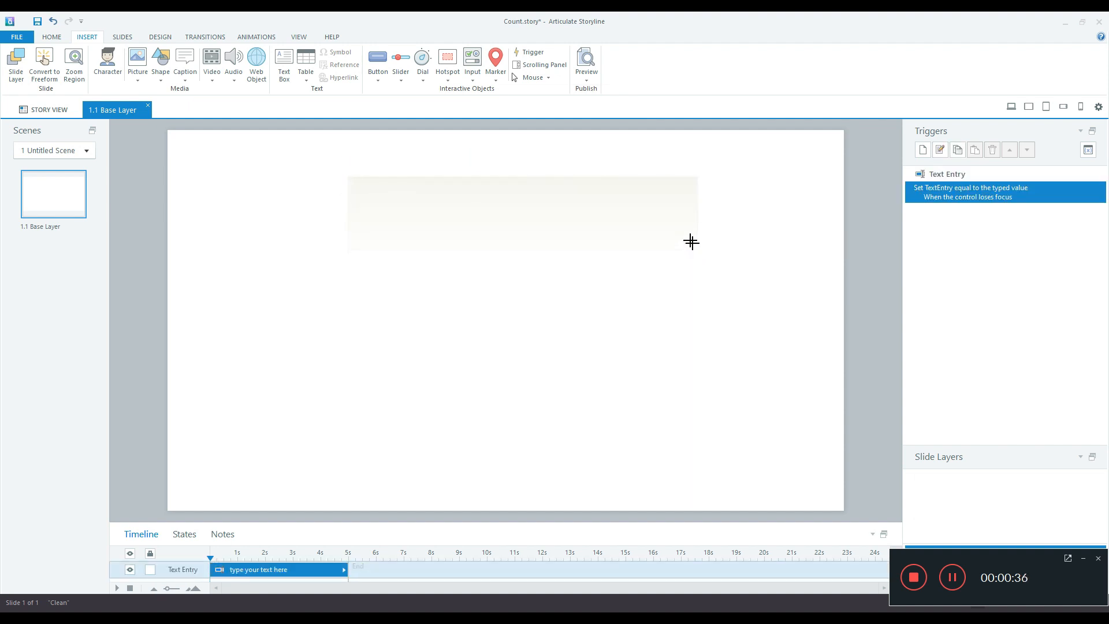
click(522, 212)
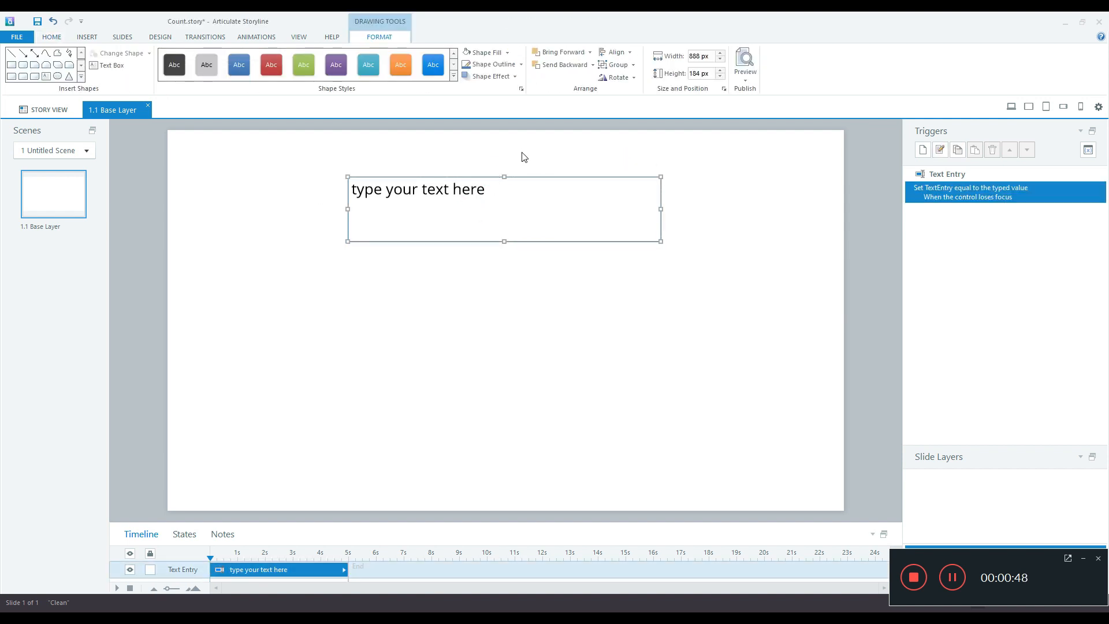
mouse_move(577, 159)
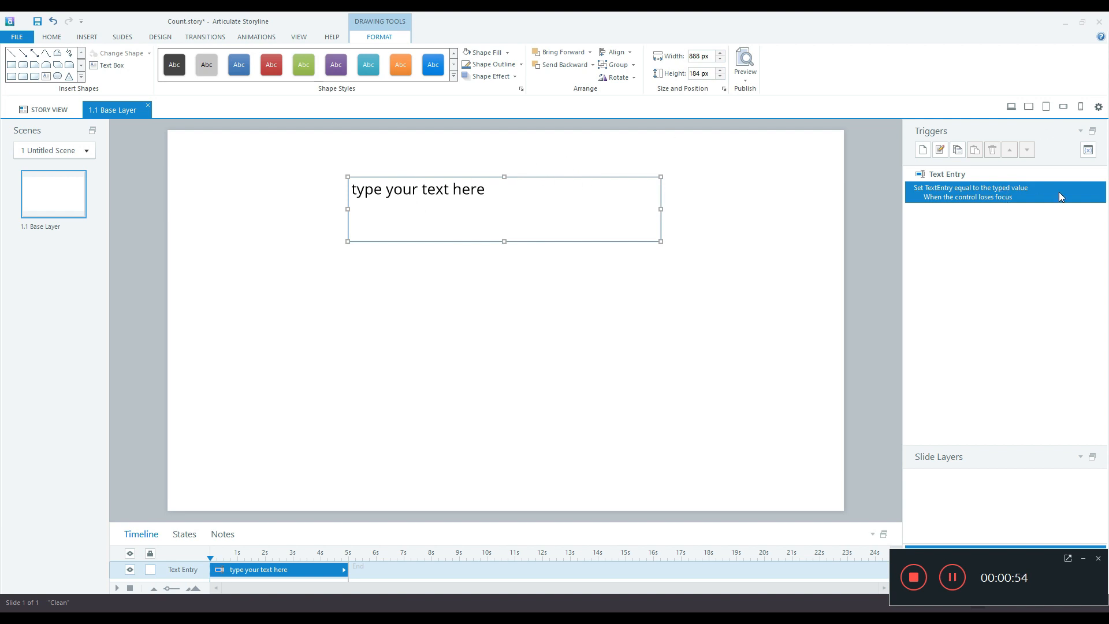
mouse_move(943, 193)
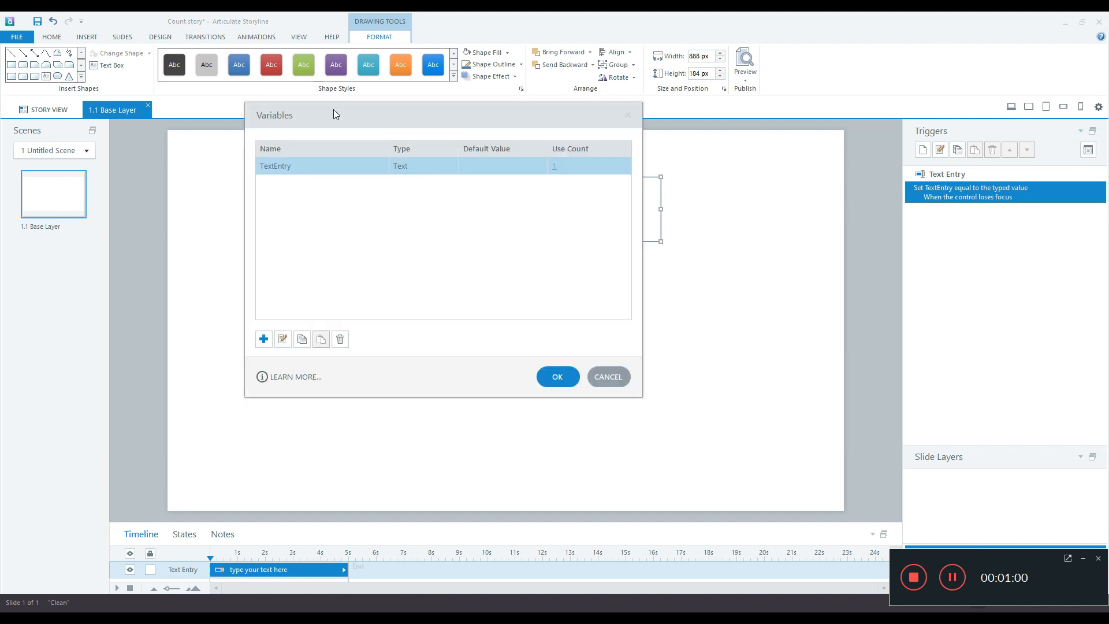
Rename the TextEntry variable to 'text' in the Variables dialog and confirm
double_click(275, 165)
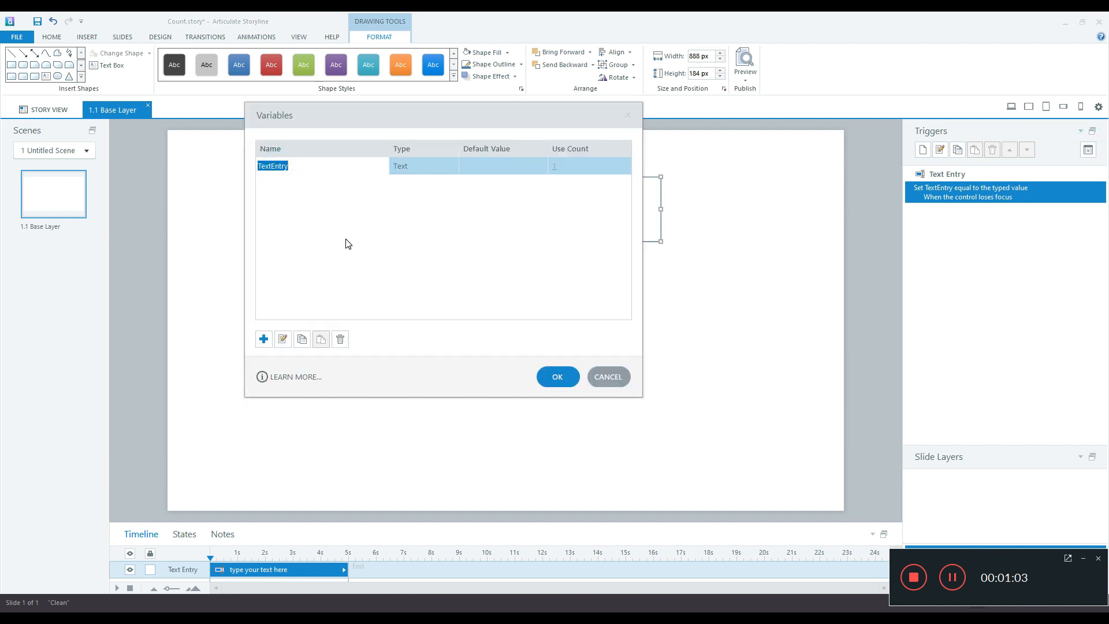
text(text)
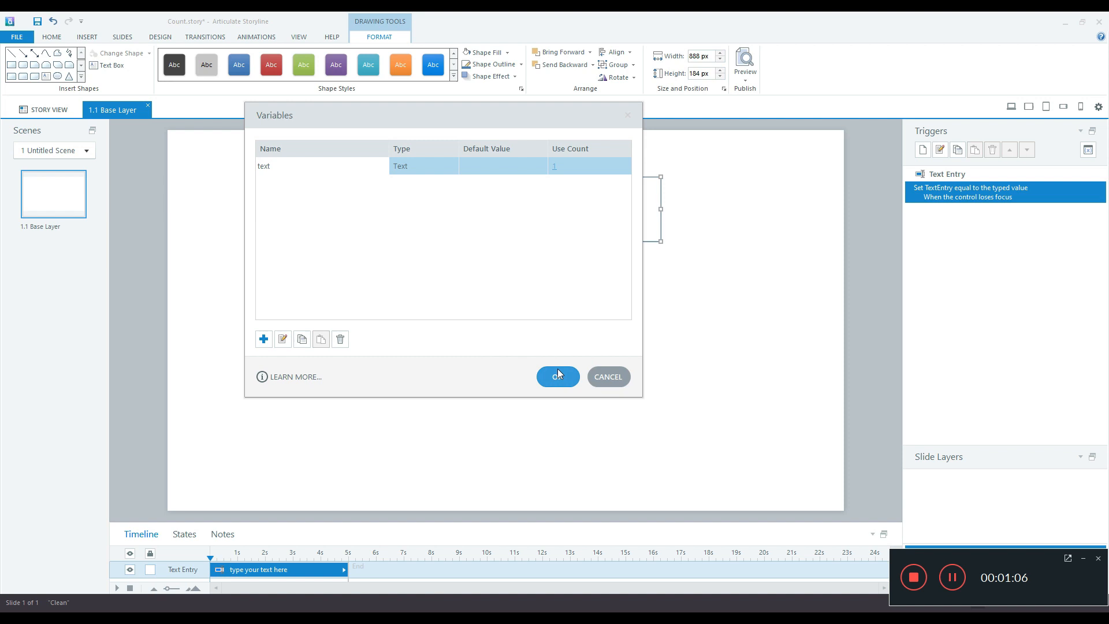
click(557, 376)
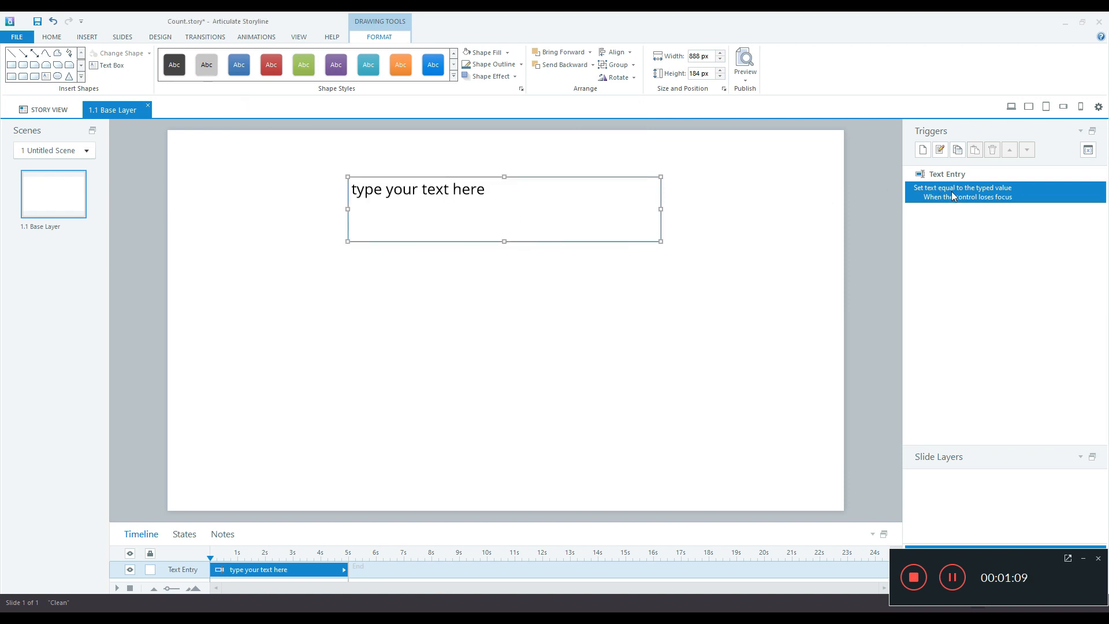
mouse_move(691, 174)
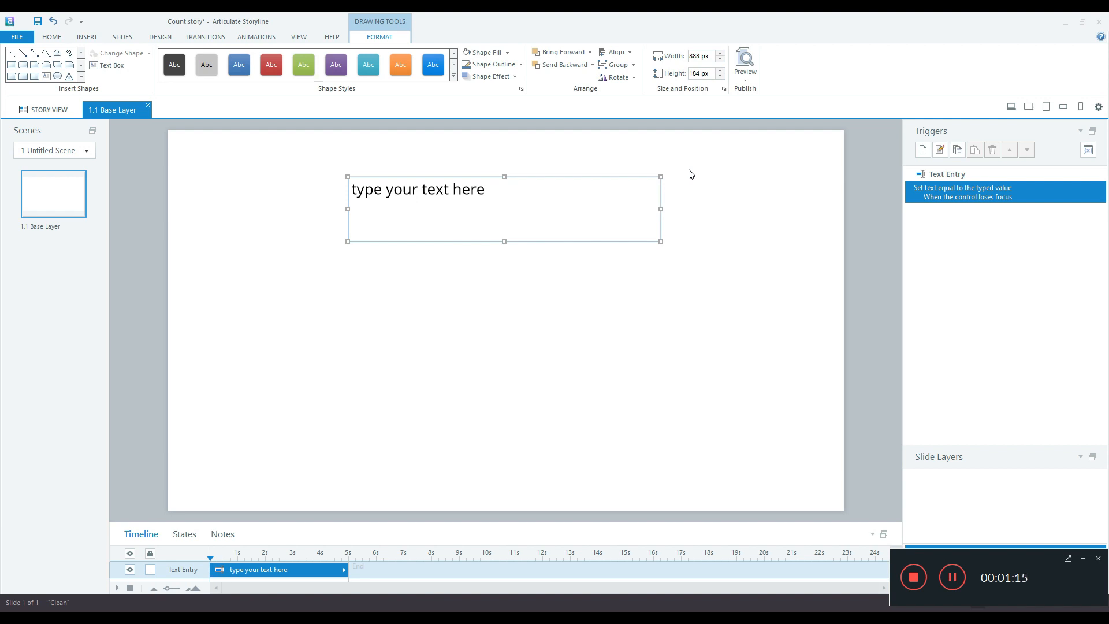
mouse_move(606, 166)
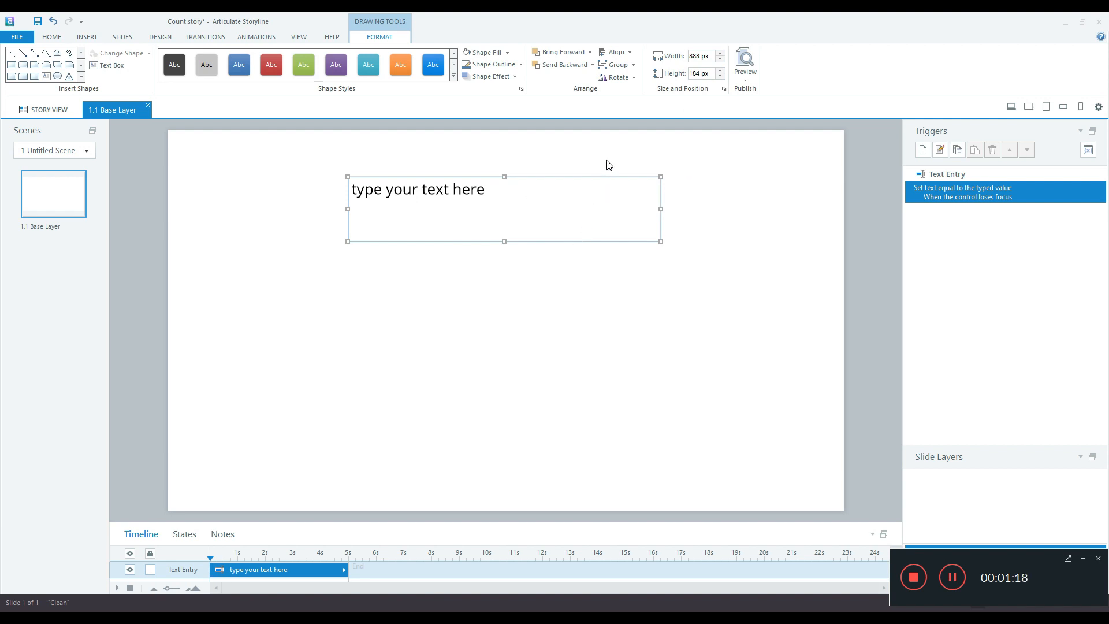
mouse_move(635, 174)
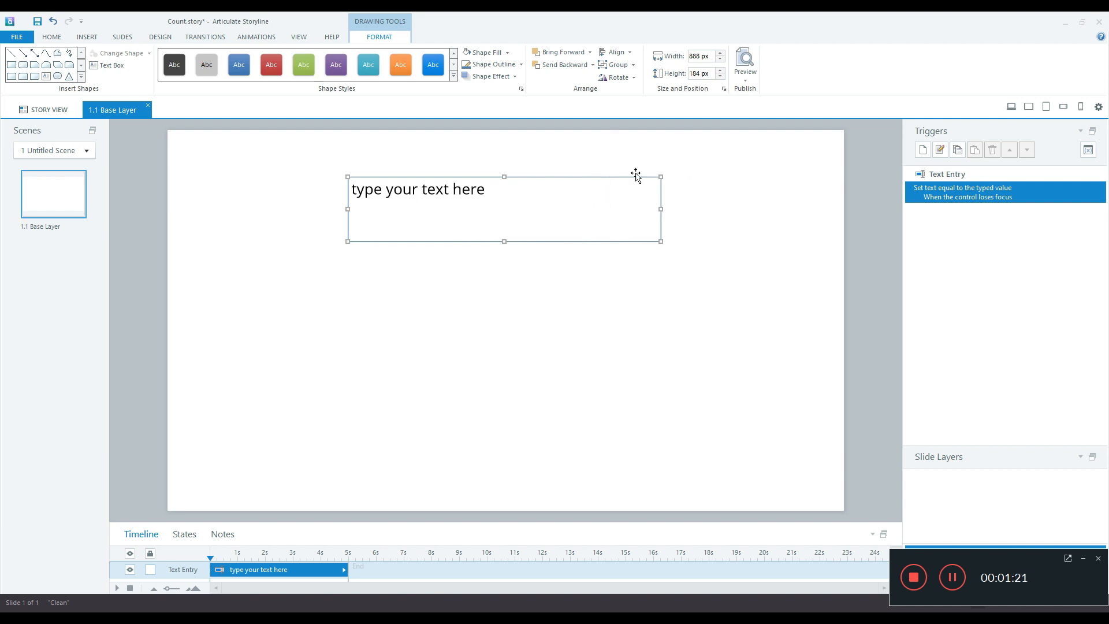
mouse_move(3, 166)
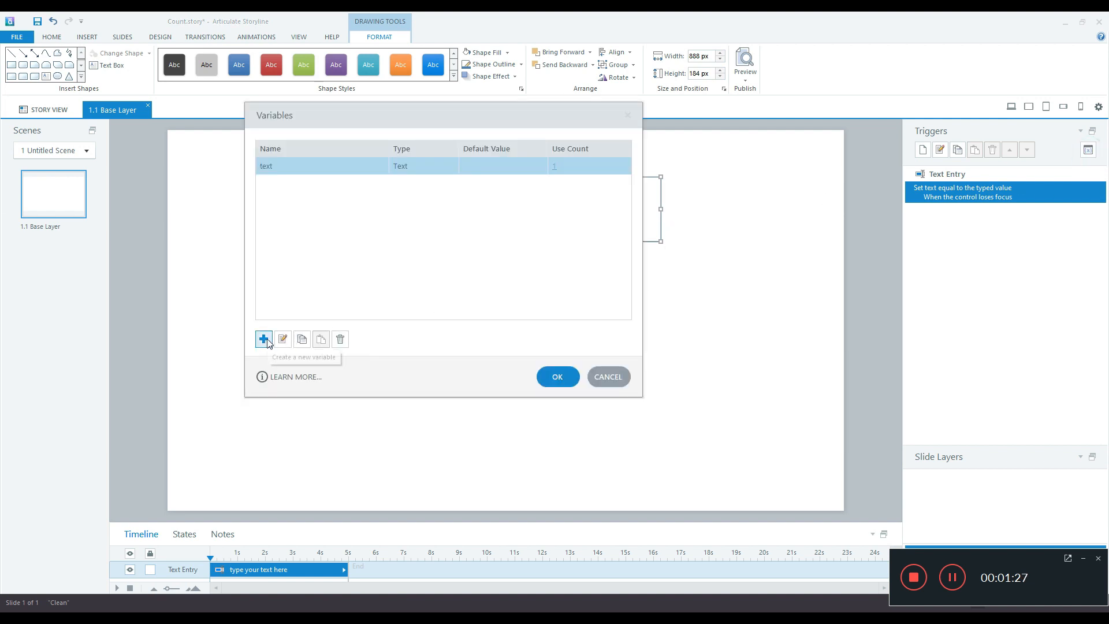
Create a new Number variable named 'count' defaulting to 0 and confirm the Variables dialog
click(264, 339)
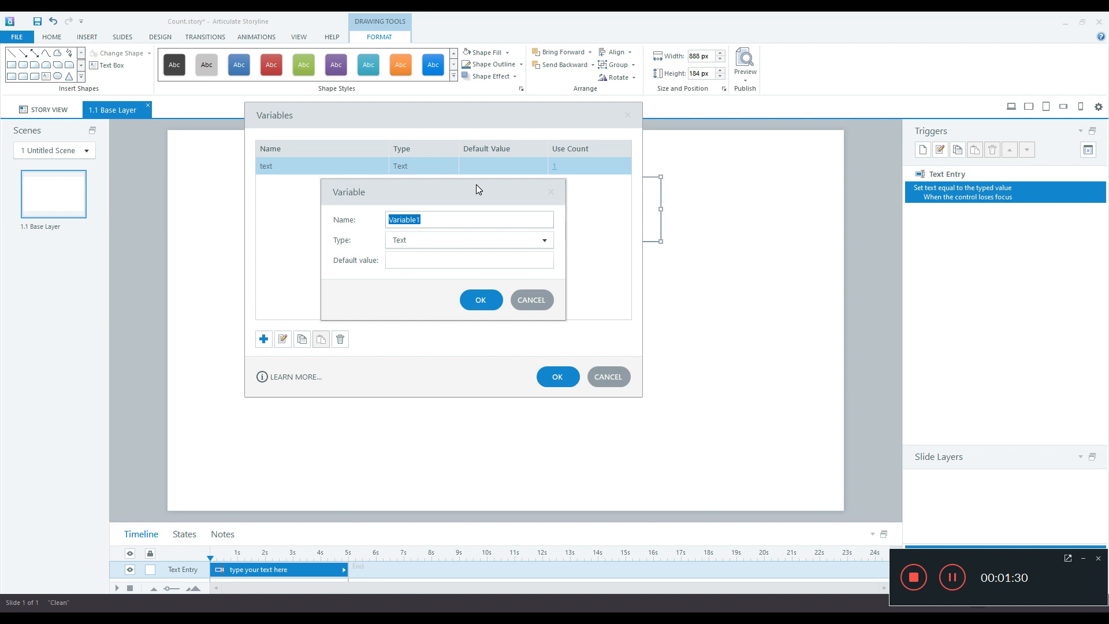
text(count)
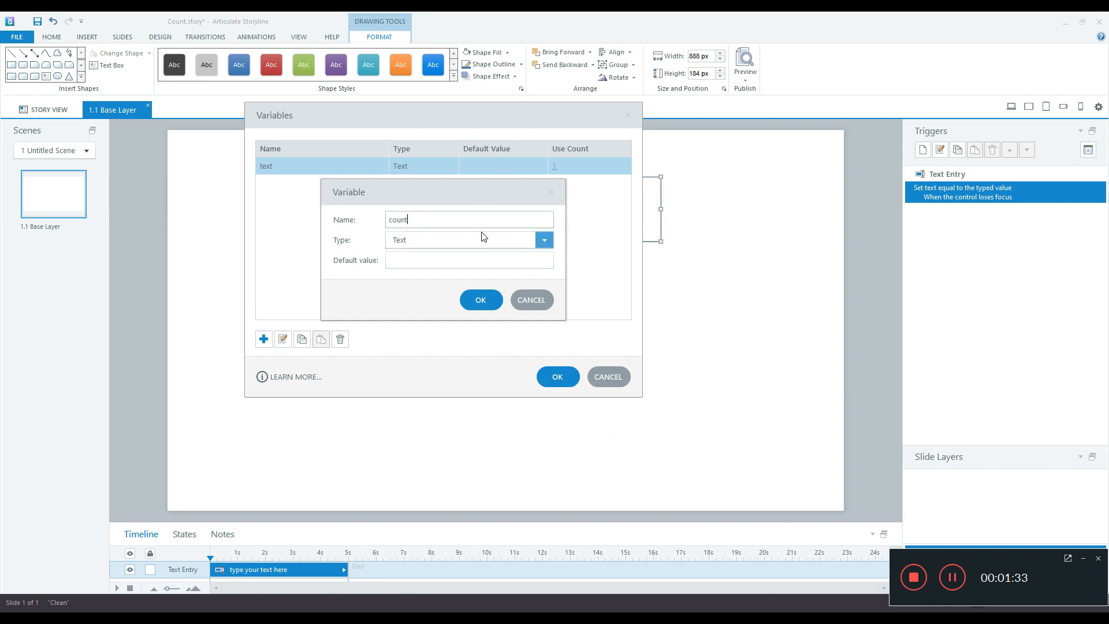
click(542, 241)
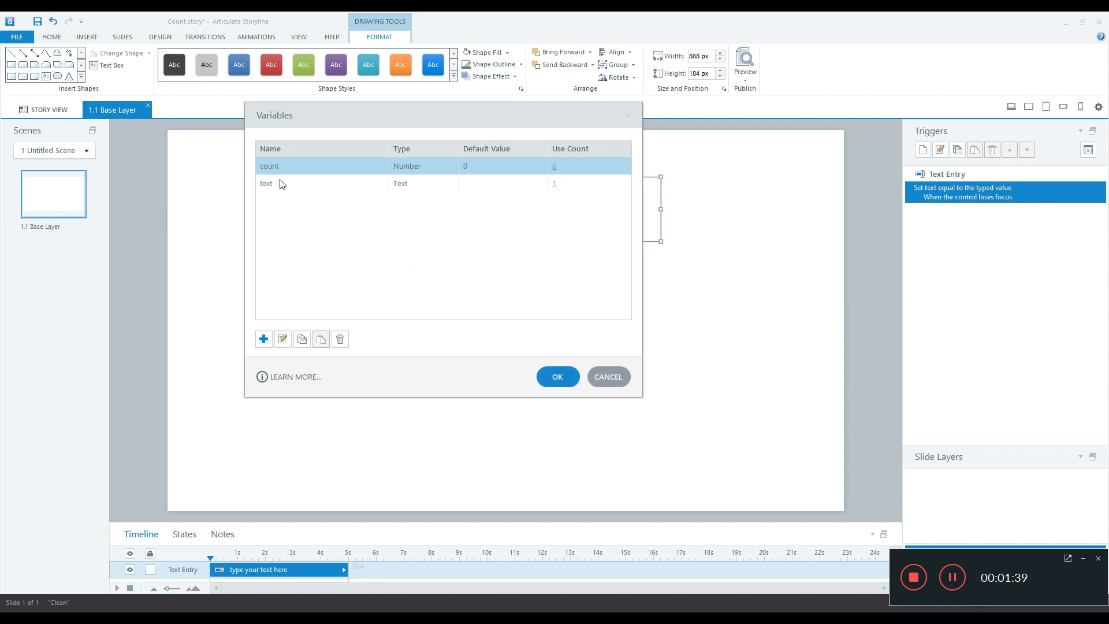
click(556, 377)
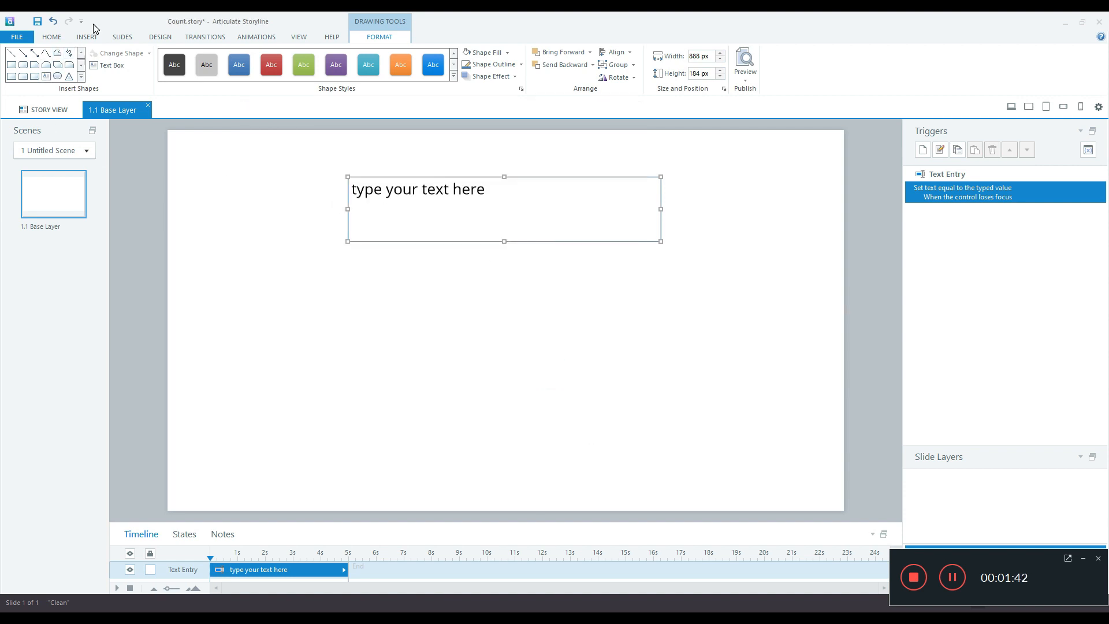
click(87, 37)
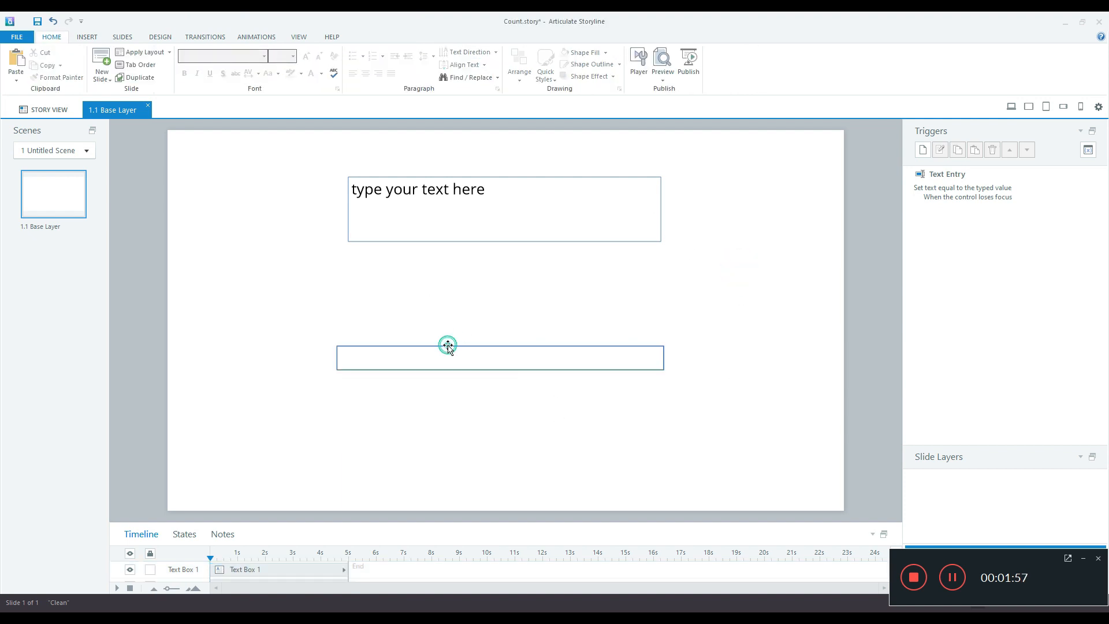
Place a text box below the entry field that shows the %count% reference
click(447, 357)
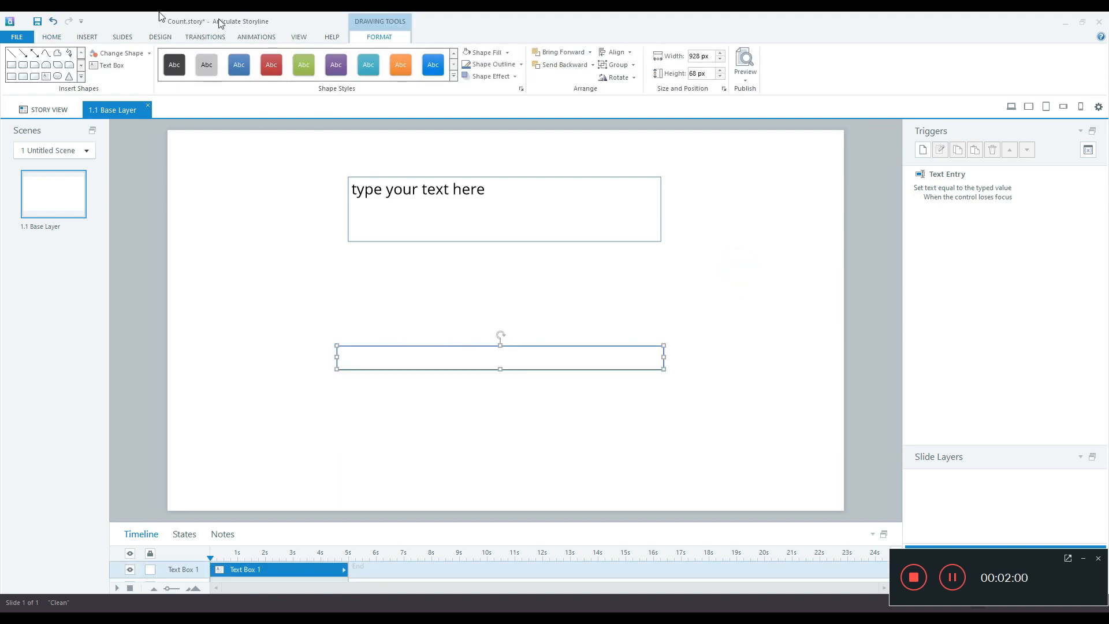
click(344, 64)
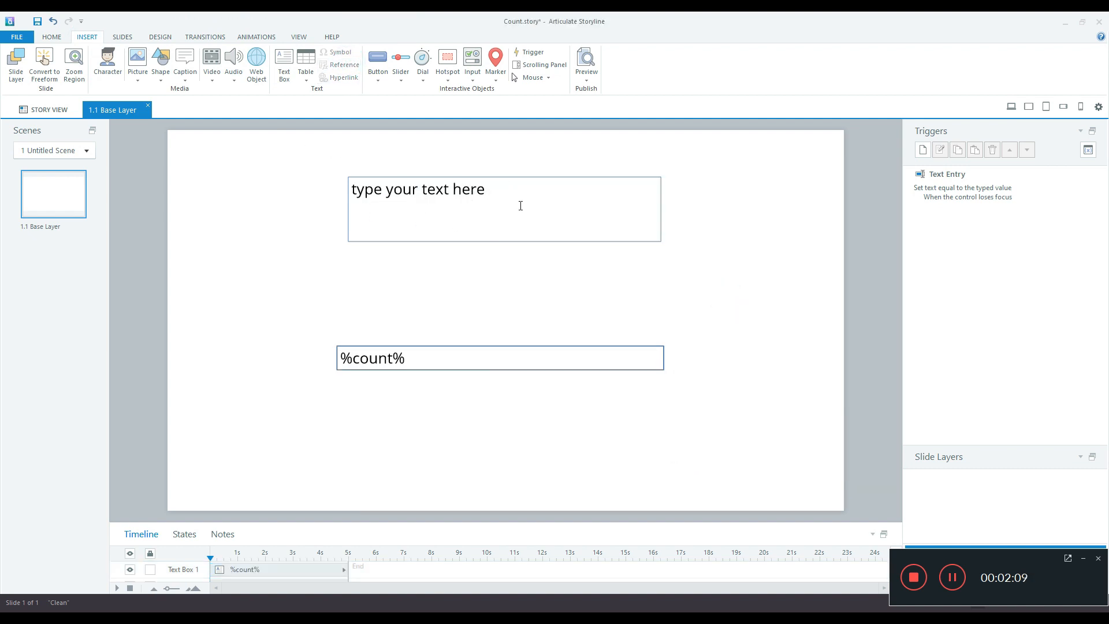
mouse_move(446, 351)
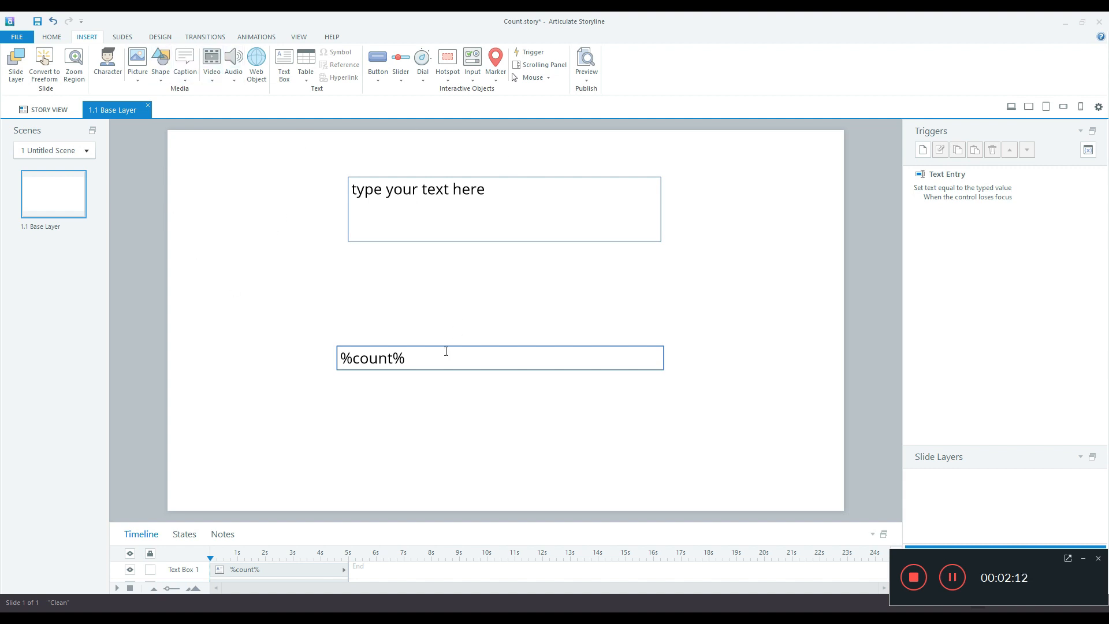
mouse_move(561, 346)
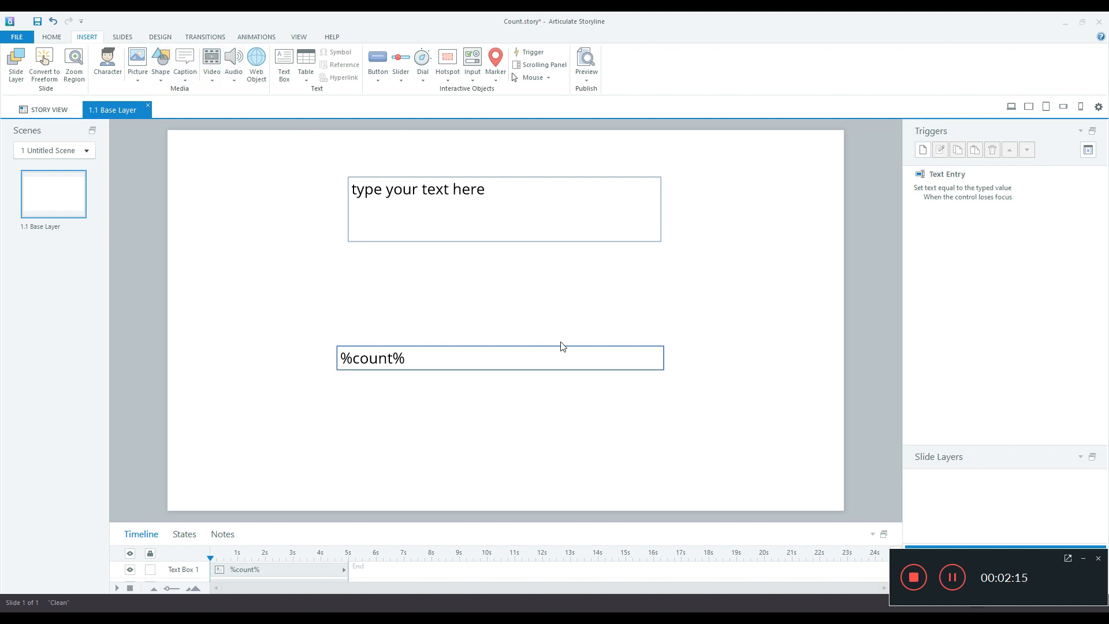
mouse_move(97, 58)
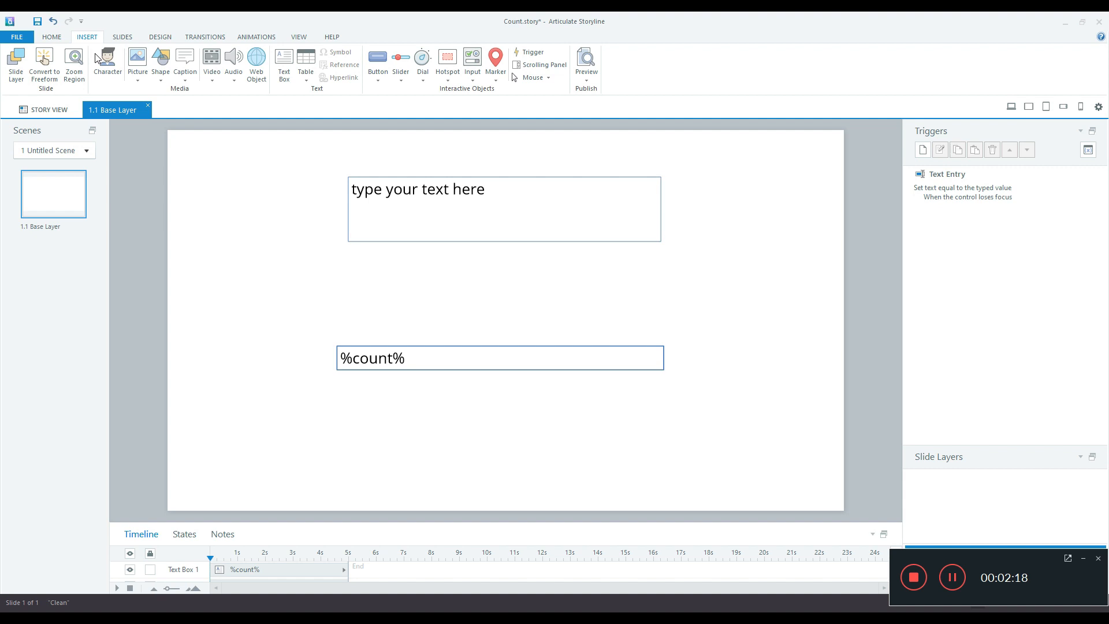
mouse_move(440, 139)
text(Cou)
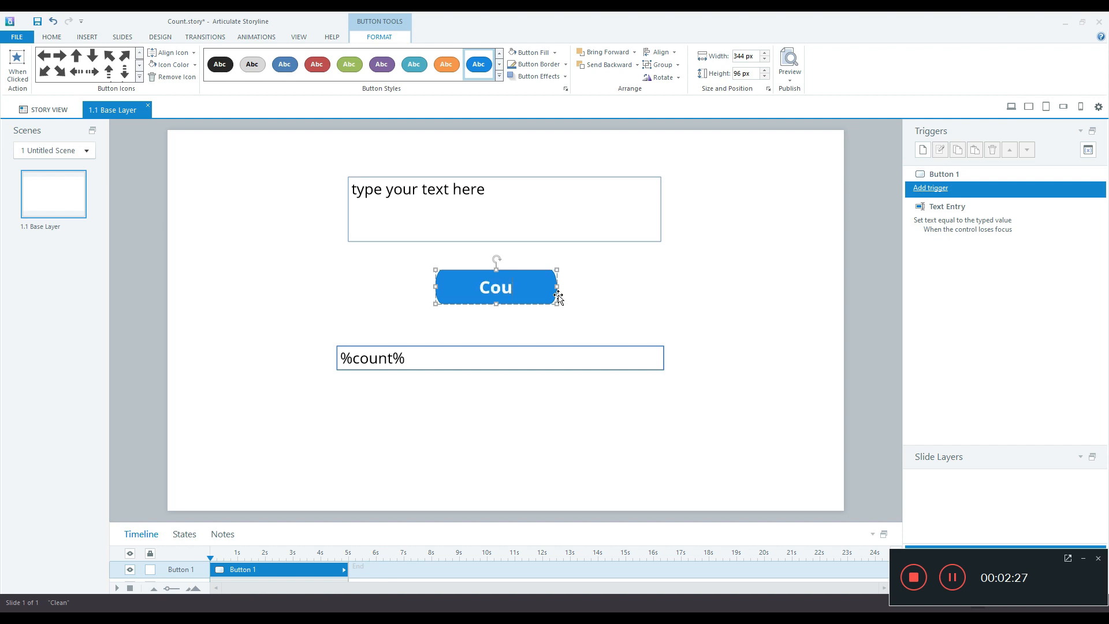
Finish the button's 'Count' label and select the button
click(316, 236)
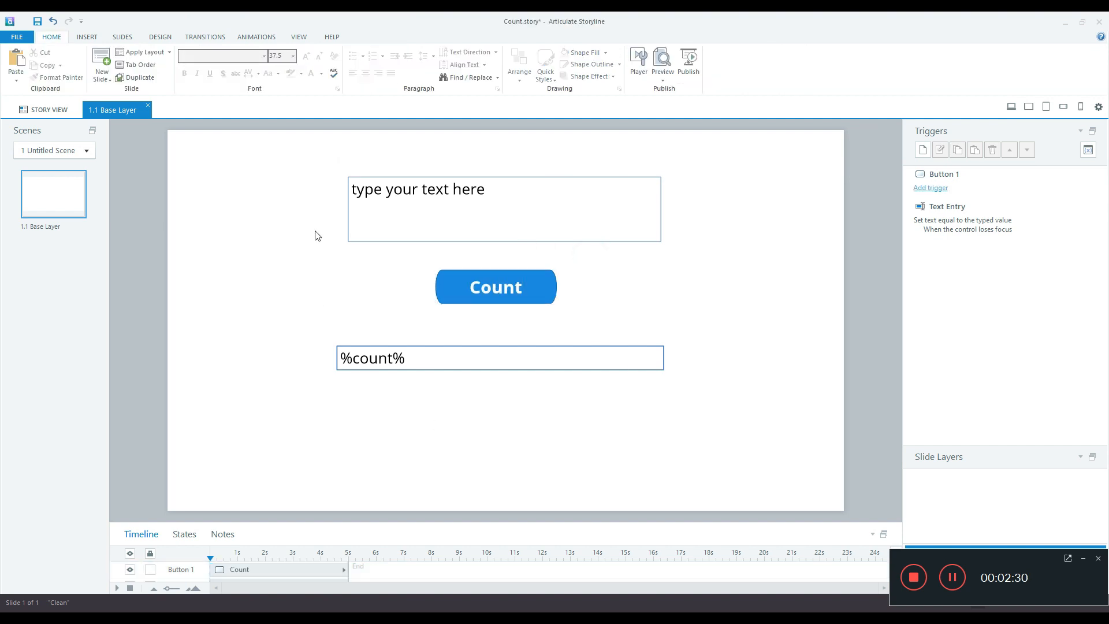
click(496, 286)
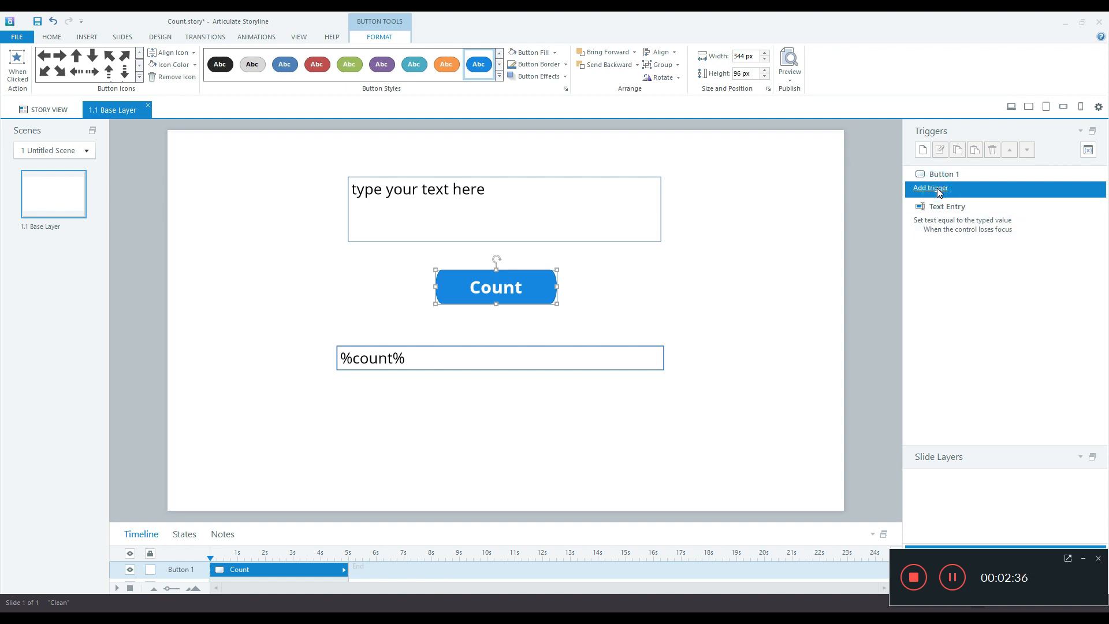
Start the Count button's JavaScript trigger with let player = GetPlayer() and GetVar('text')
click(930, 188)
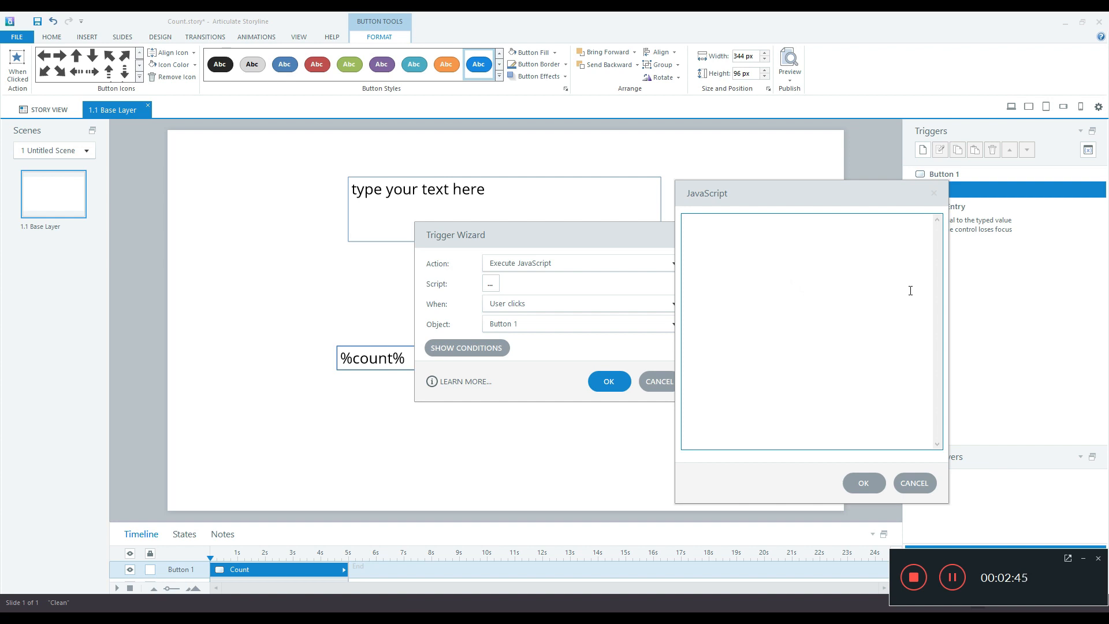
click(809, 219)
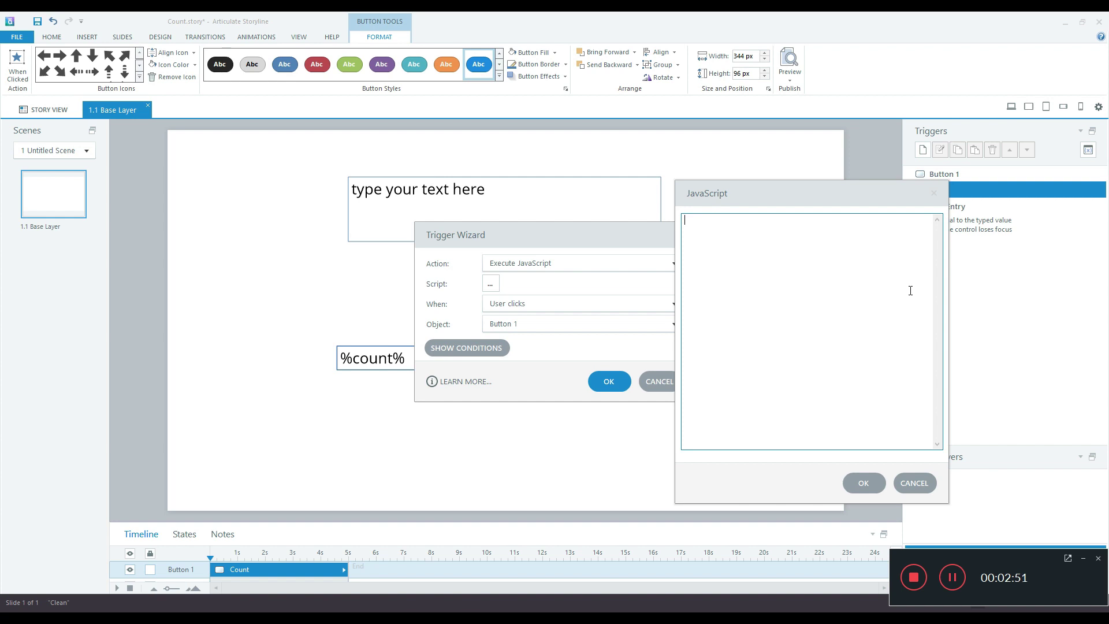
text(let)
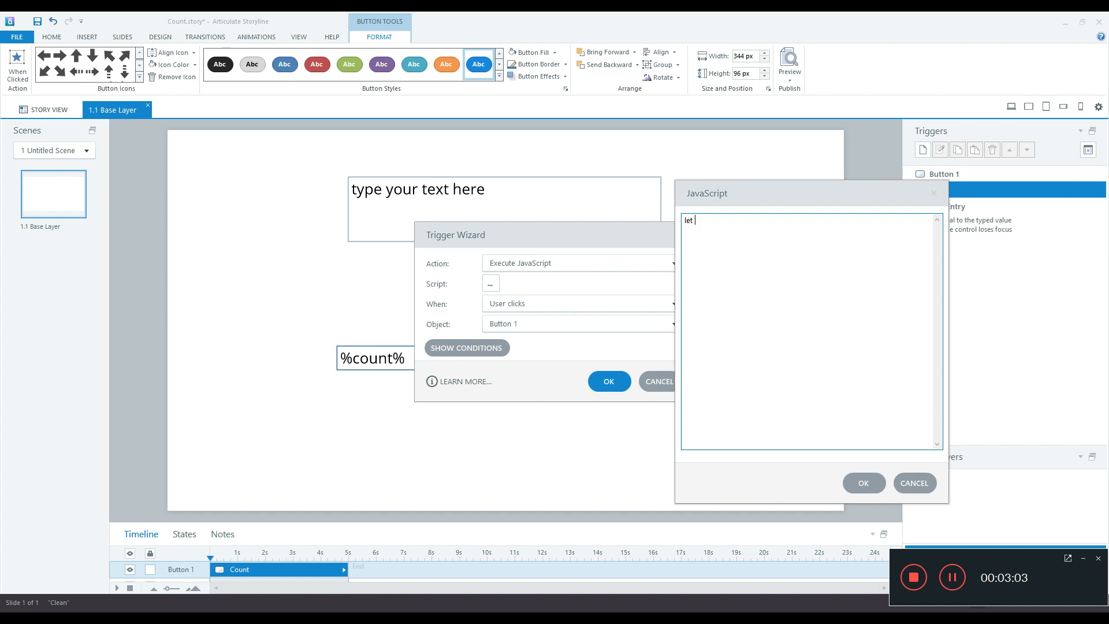
text(player =)
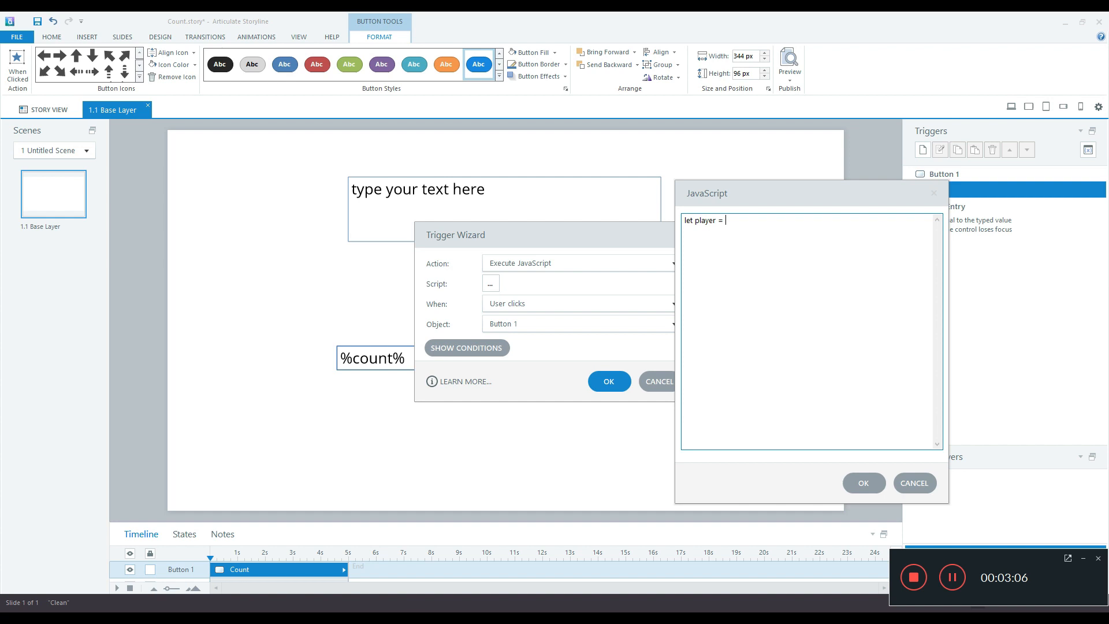
text(GetPla)
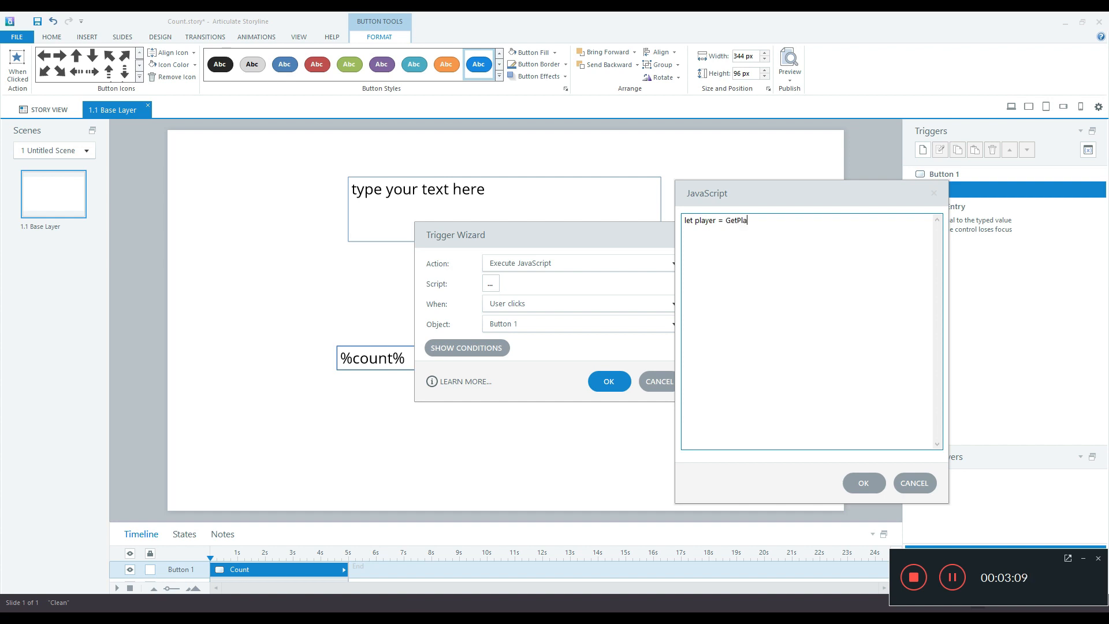
text(yer())
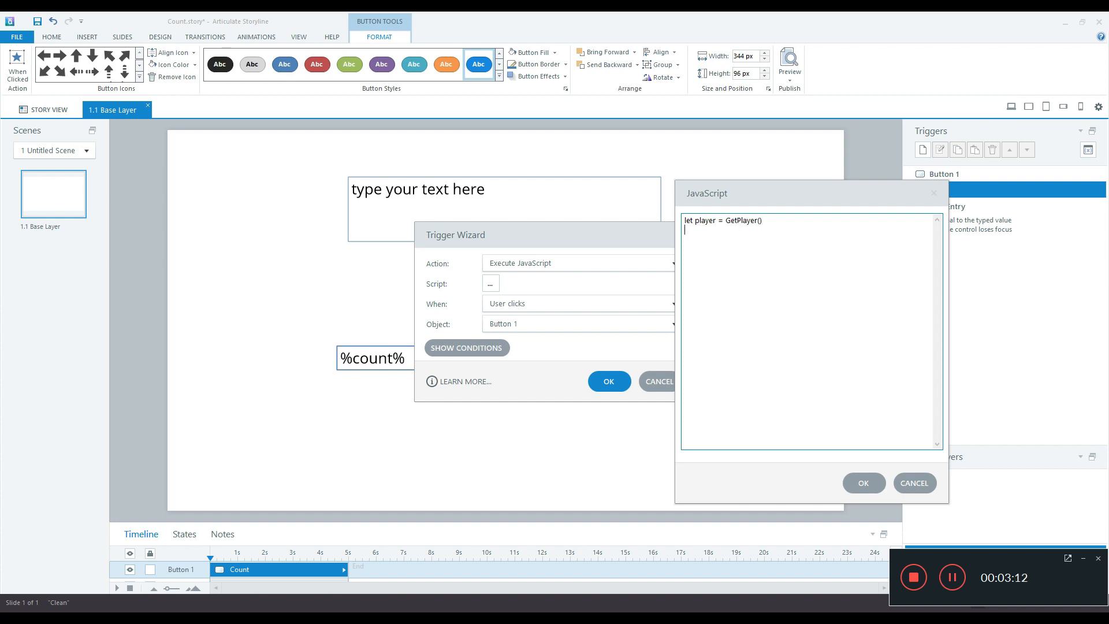
mouse_move(714, 209)
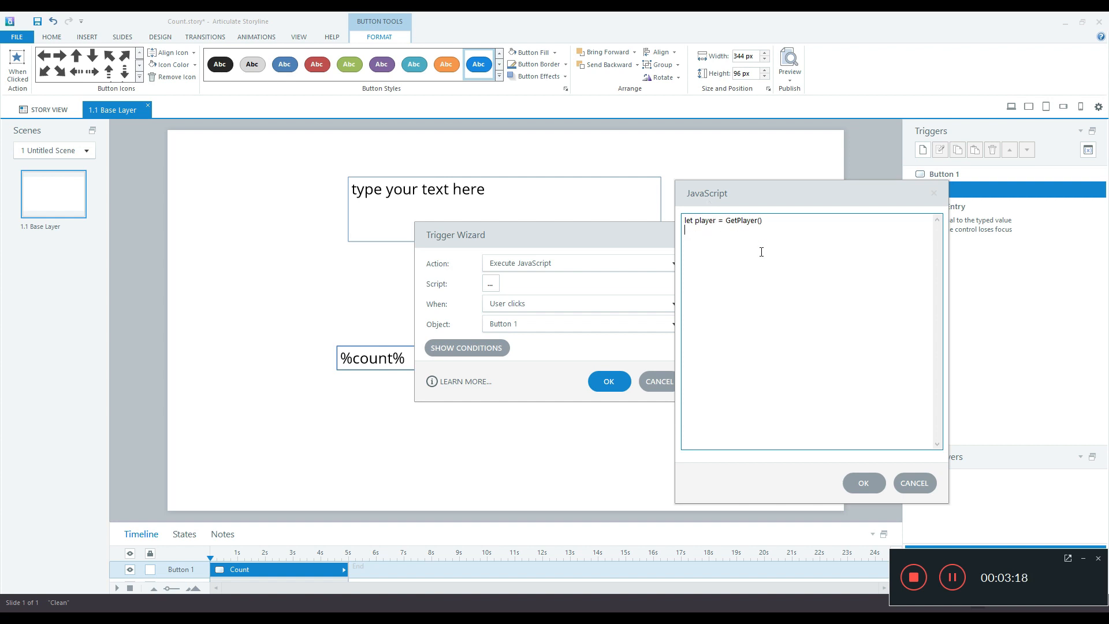
text(let text1 = player.GetVa)
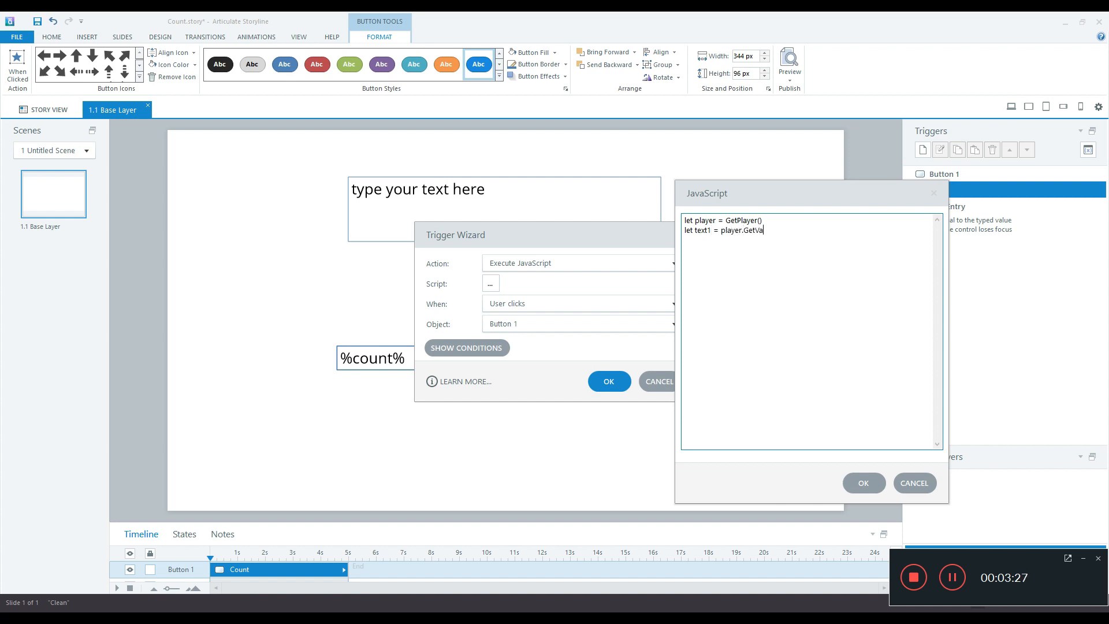
text(r(')
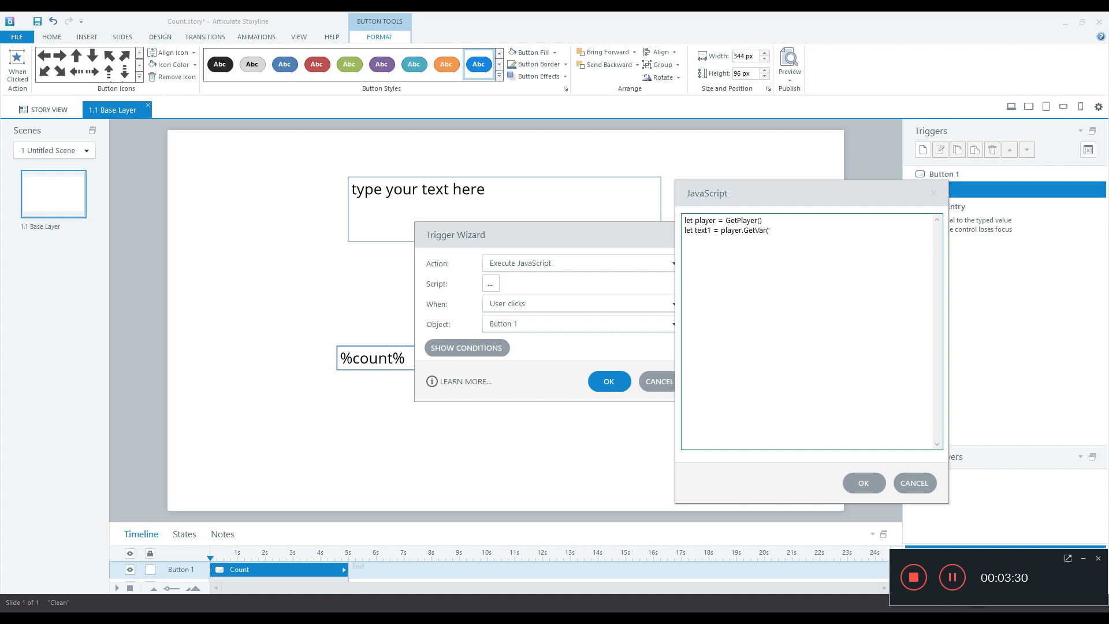
text(text)
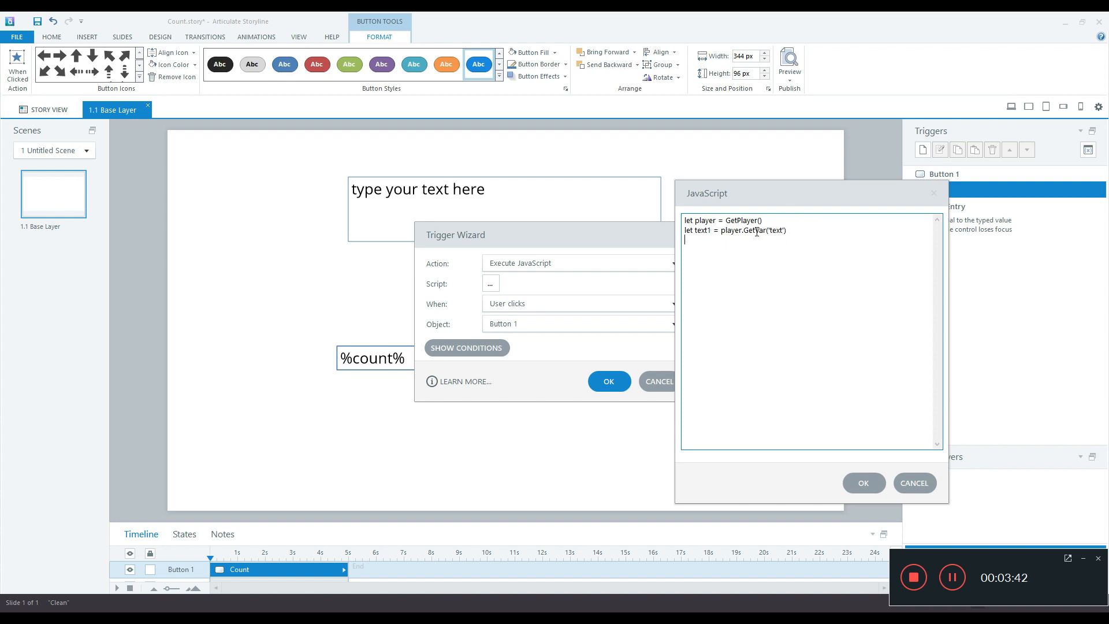
mouse_move(771, 251)
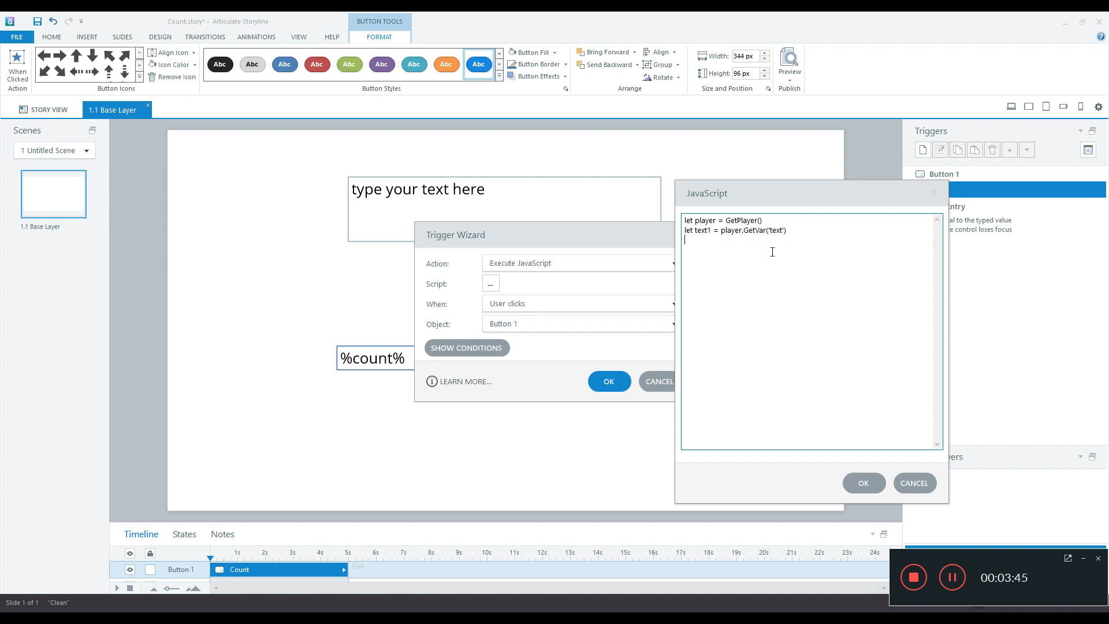
Add let count1 = text1.length and player.SetVar('count', count1), then save the script
text(let)
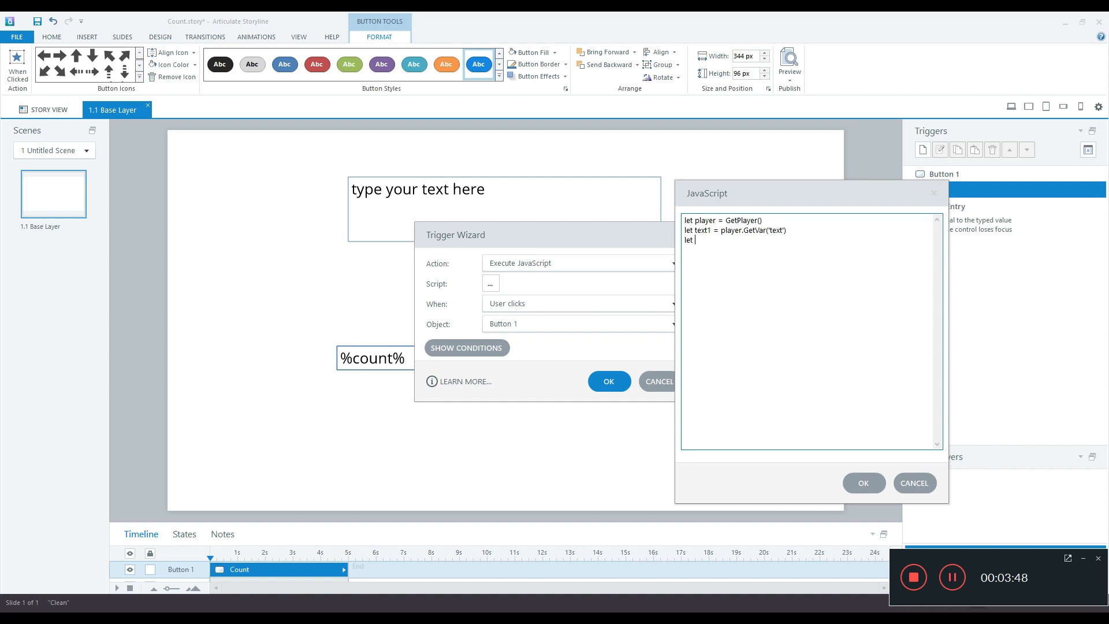
text(count1 =)
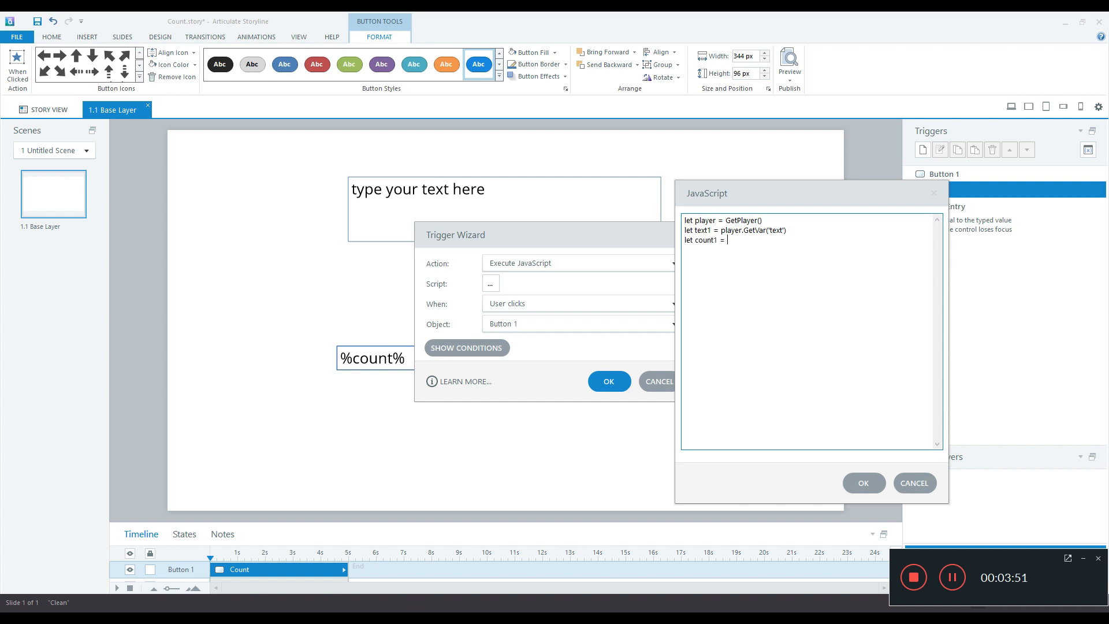
text(text1.)
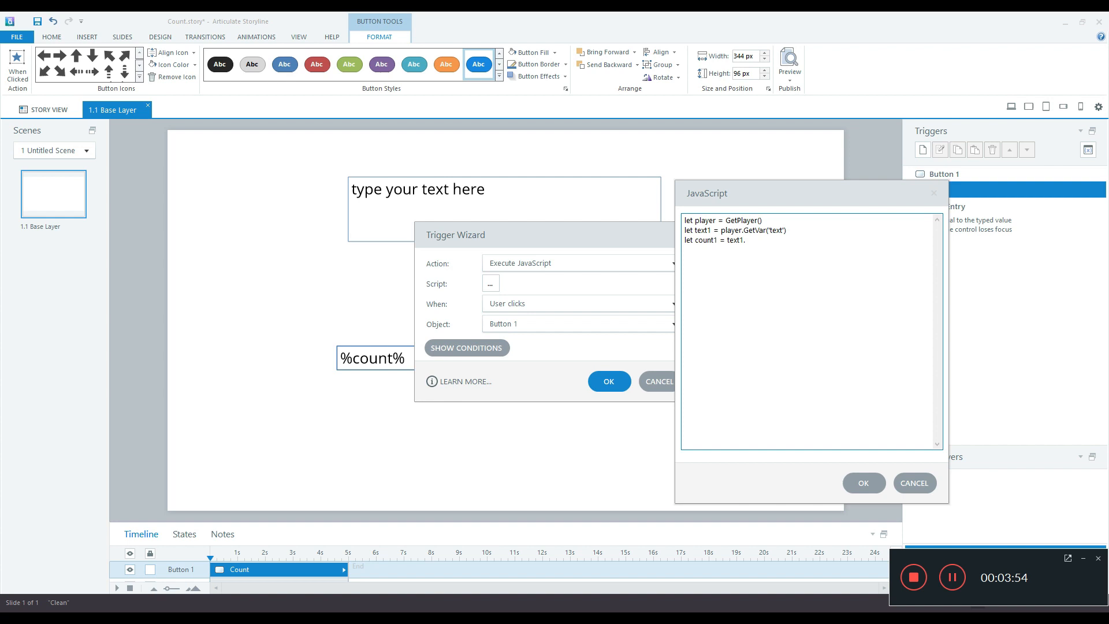
text(length)
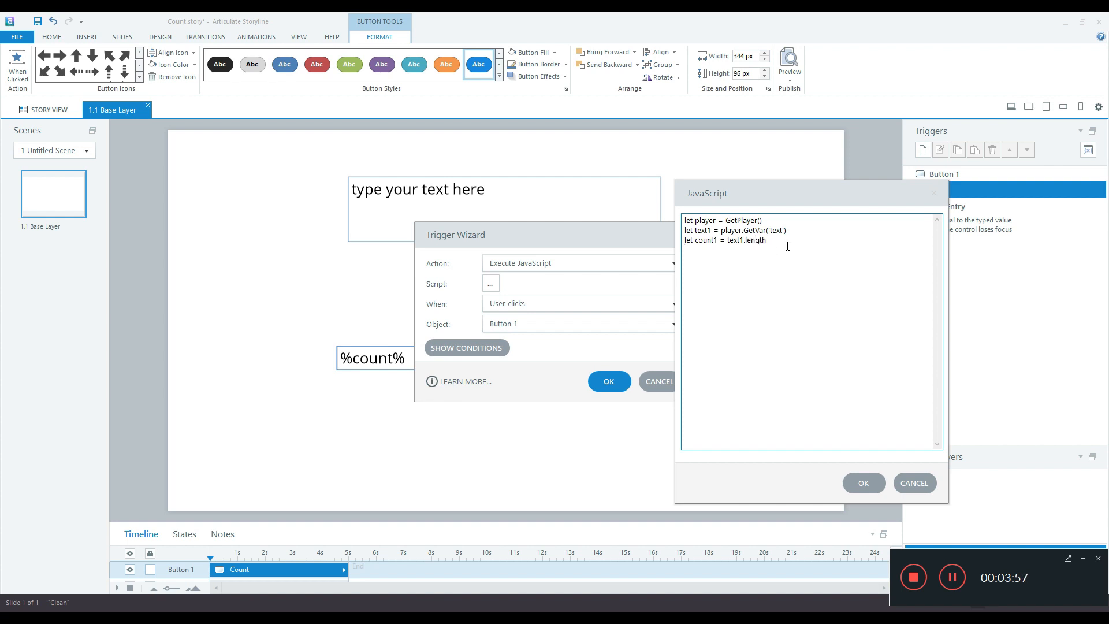
mouse_move(763, 254)
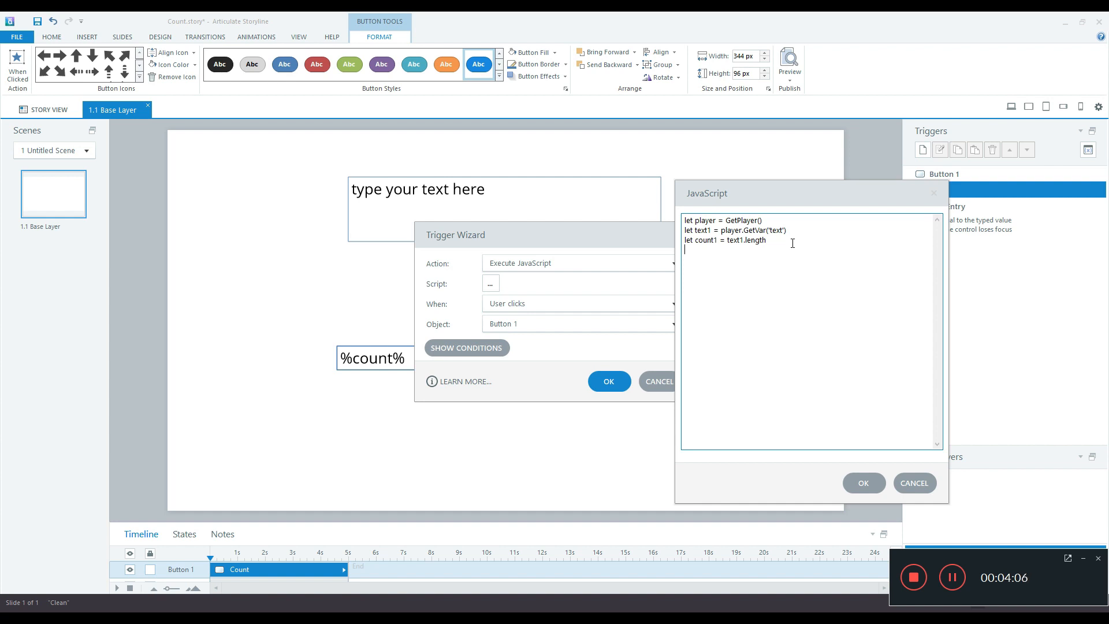
mouse_move(772, 257)
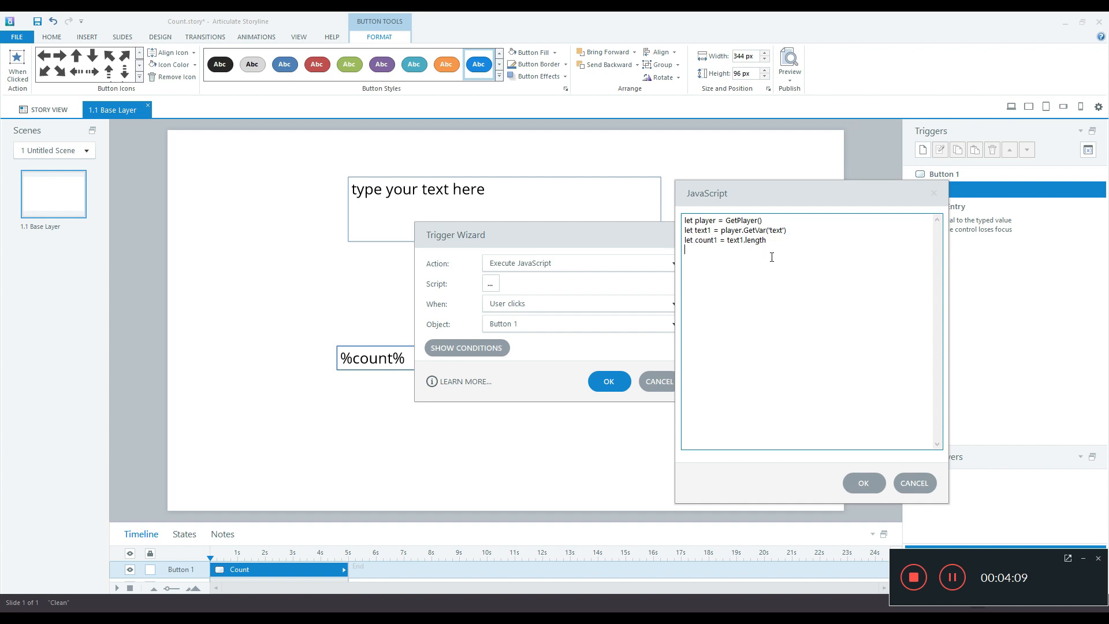
text(player.SetVar)
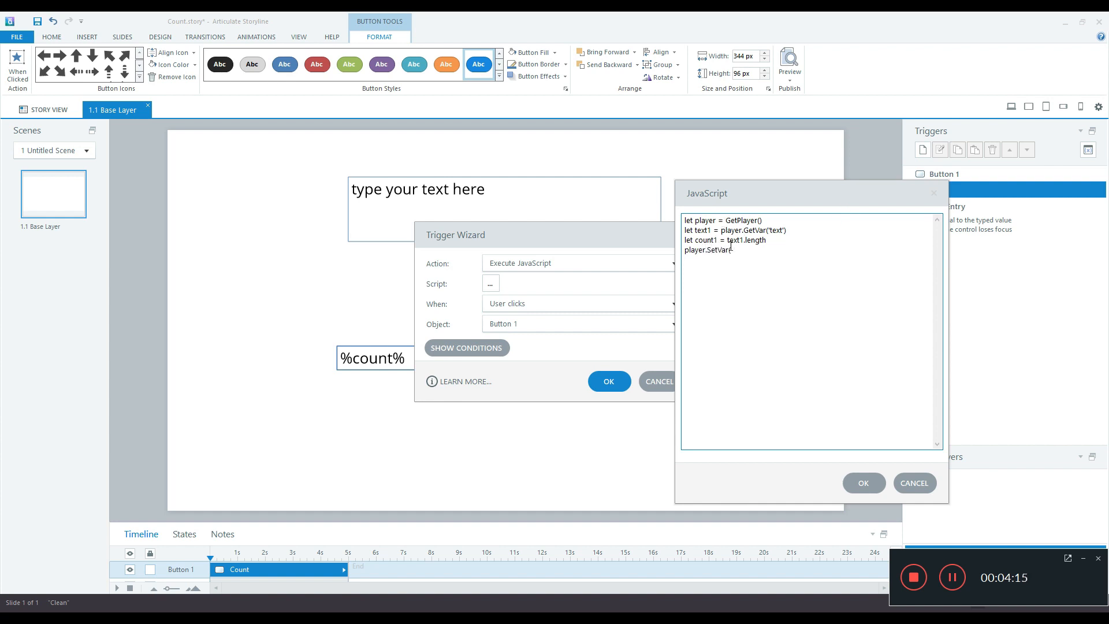
text((')
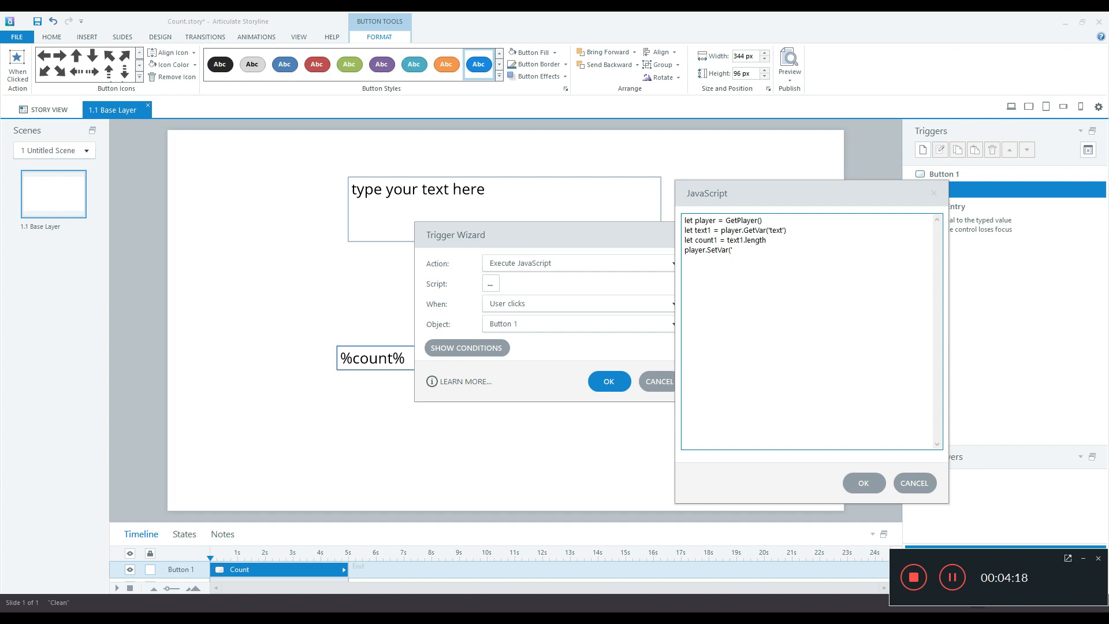
text(count)
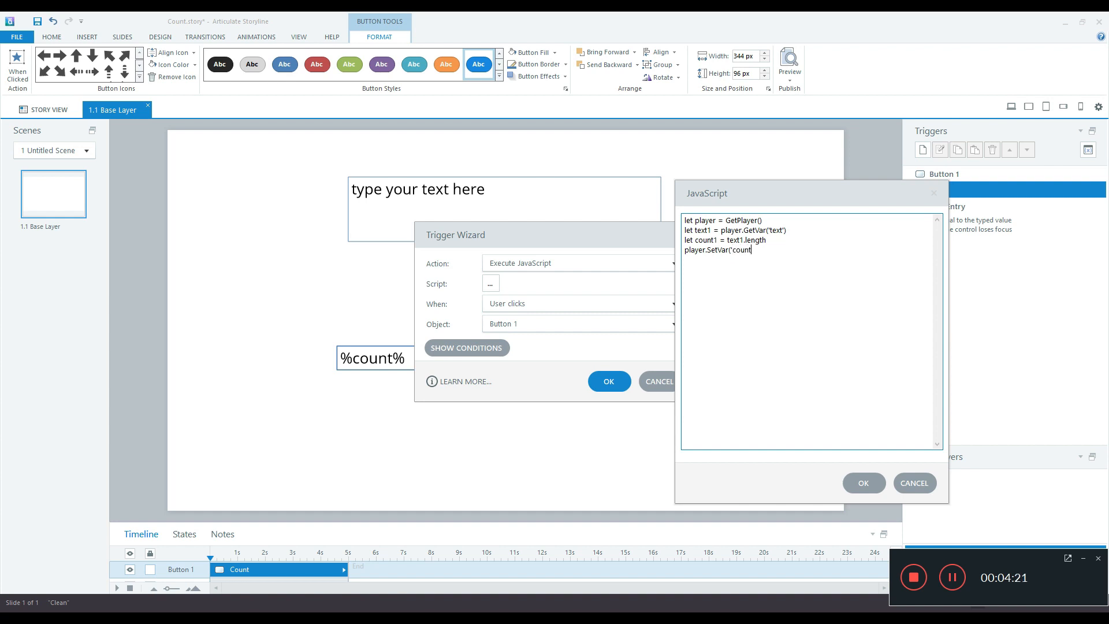
text(',)
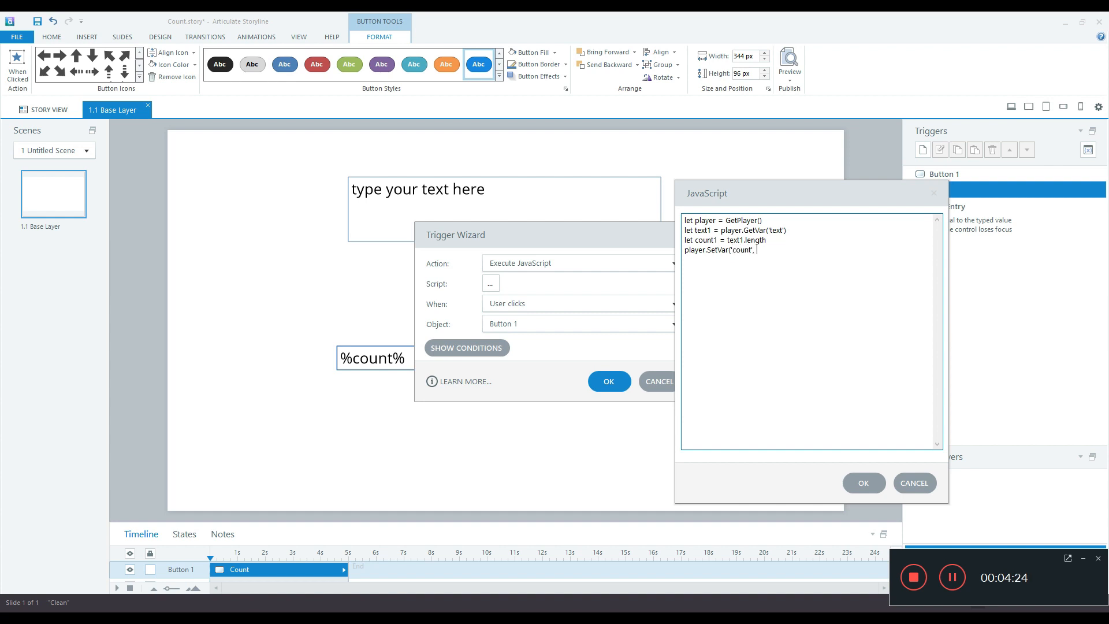
text(count1))
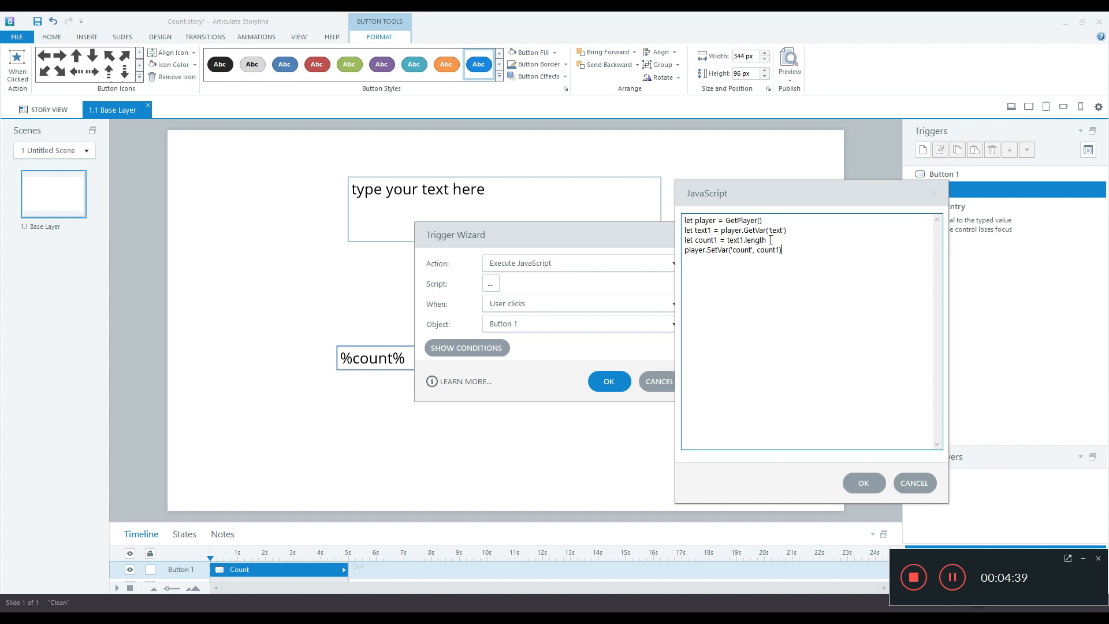
click(862, 483)
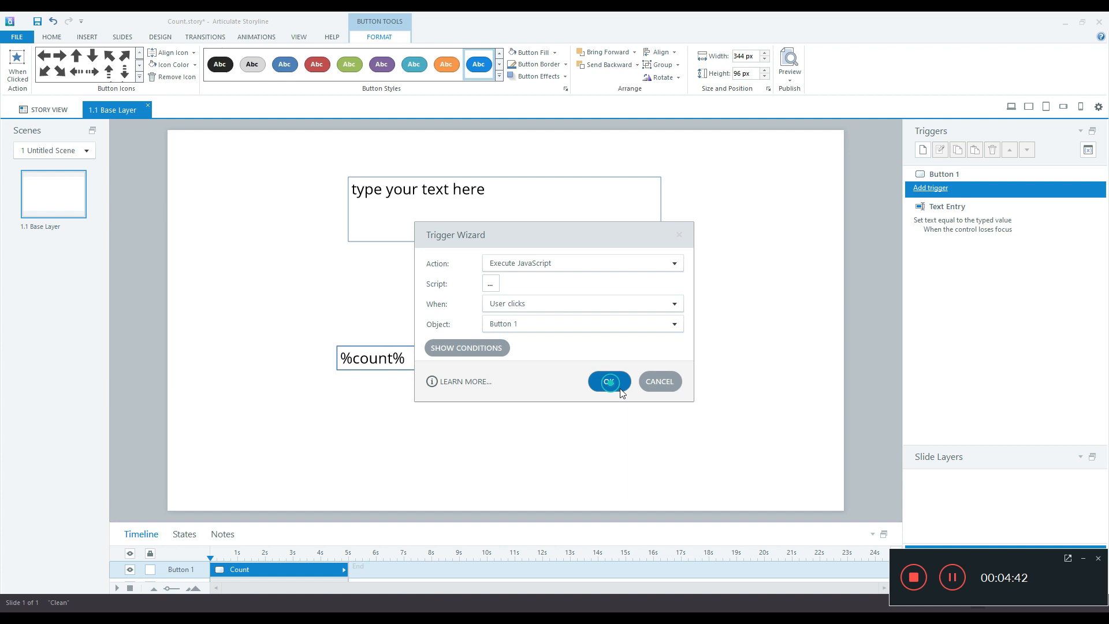
Confirm the trigger and publish the project as Web output, viewing it in the browser
click(609, 381)
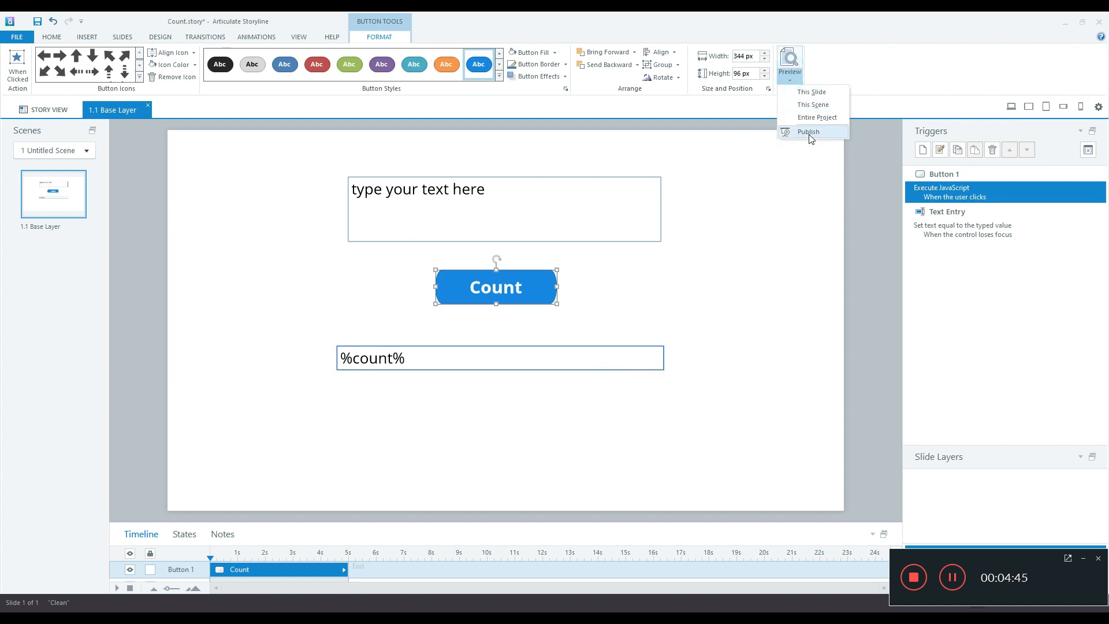
click(808, 132)
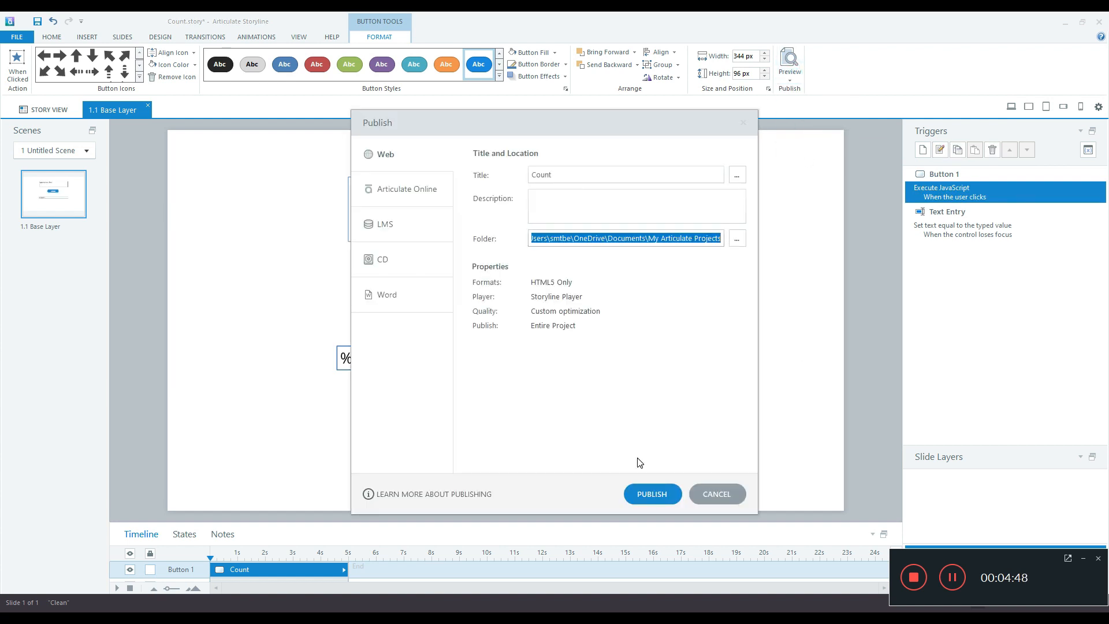
click(651, 493)
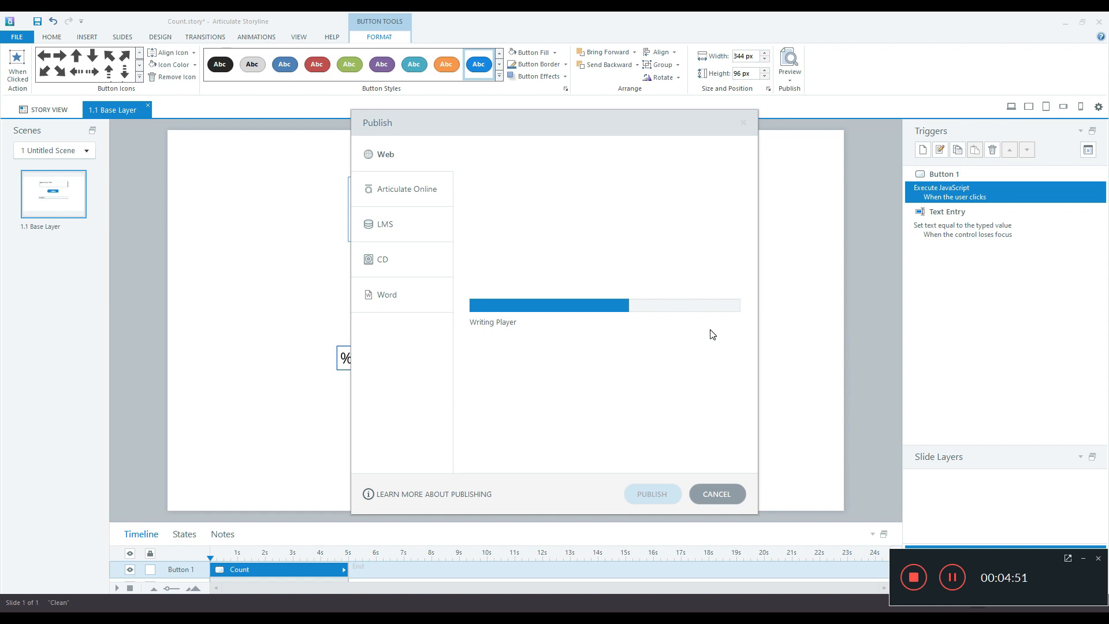
click(715, 493)
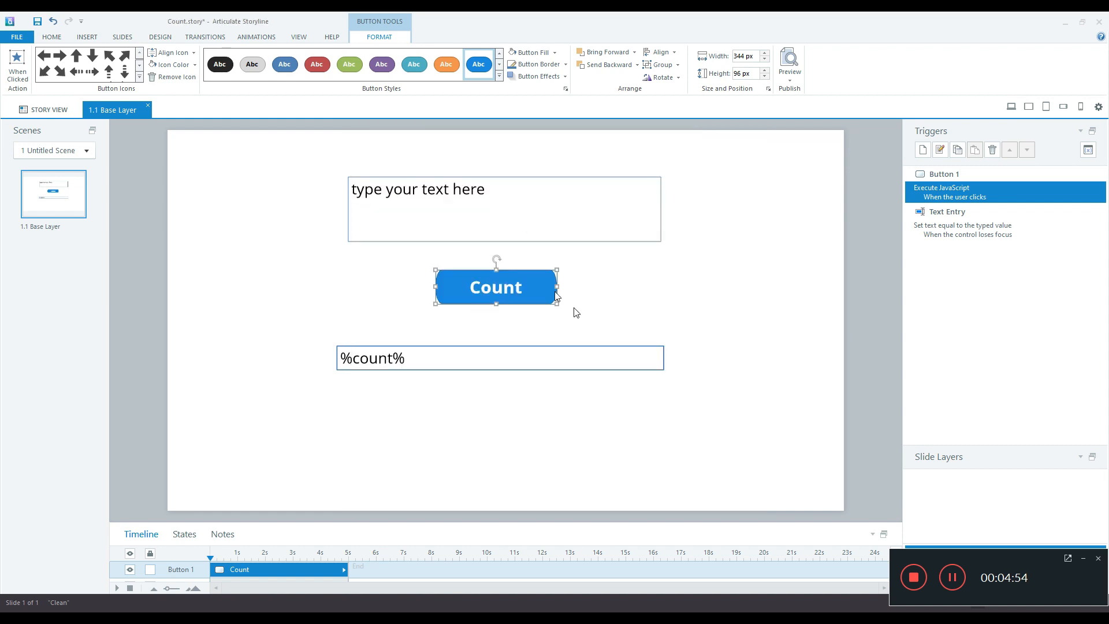
click(788, 64)
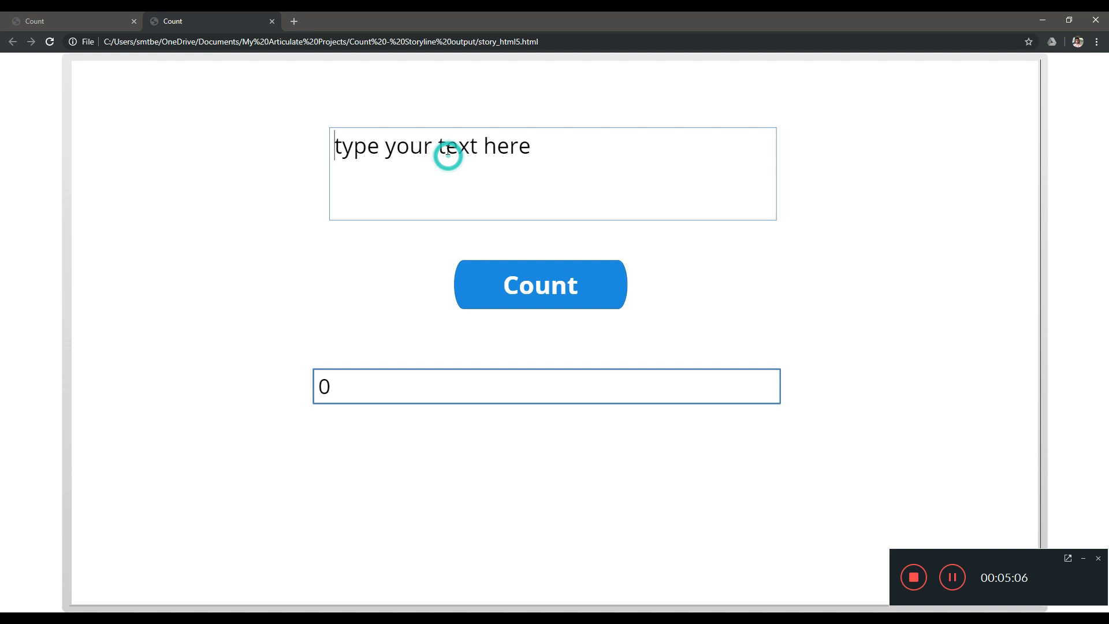
Enter 'exam is difficult' in the published slide and count it, showing 17 characters
text(exam)
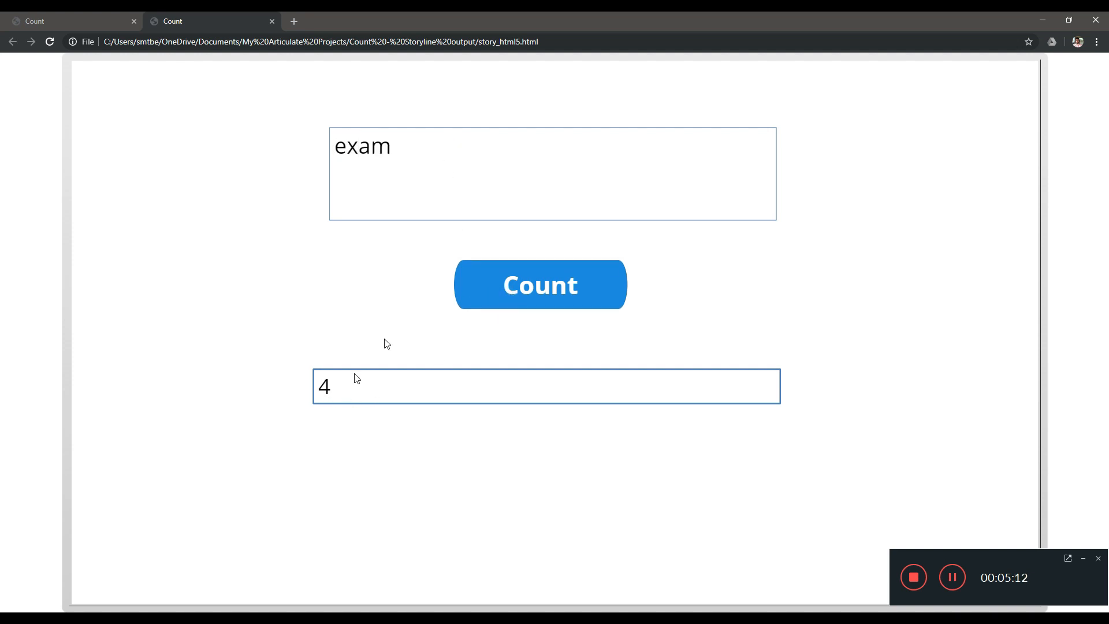
text(isd)
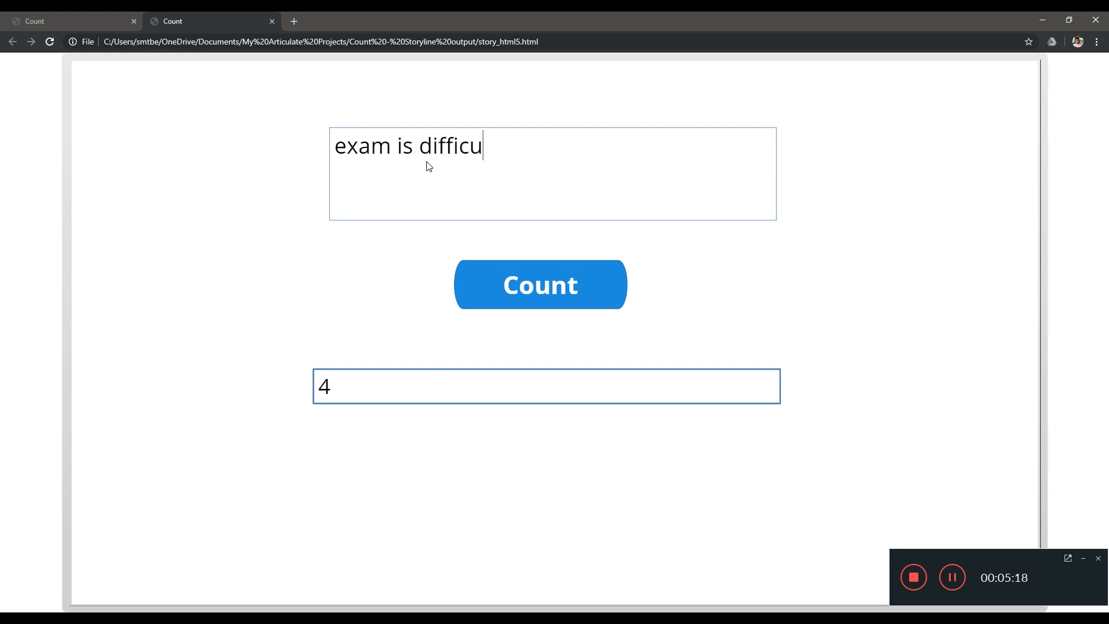
click(539, 284)
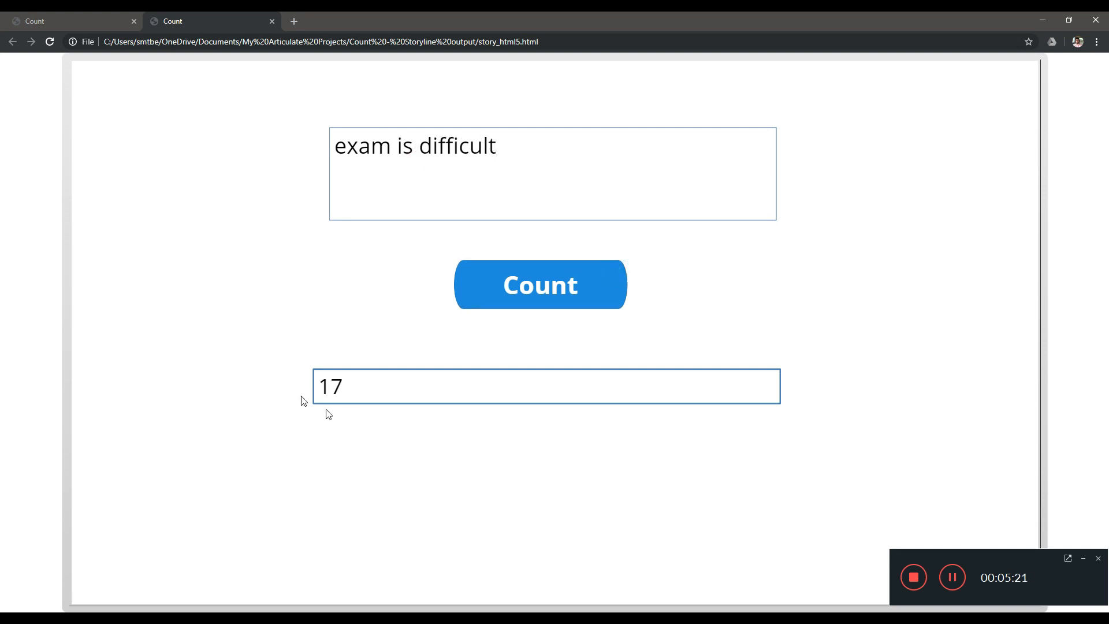
mouse_move(587, 177)
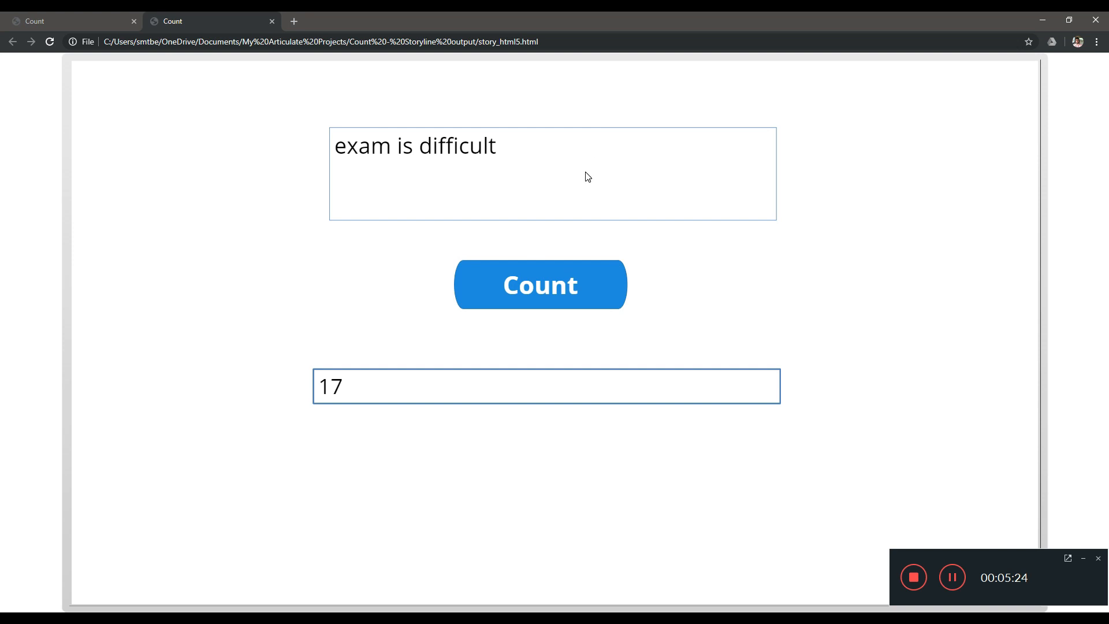
mouse_move(608, 151)
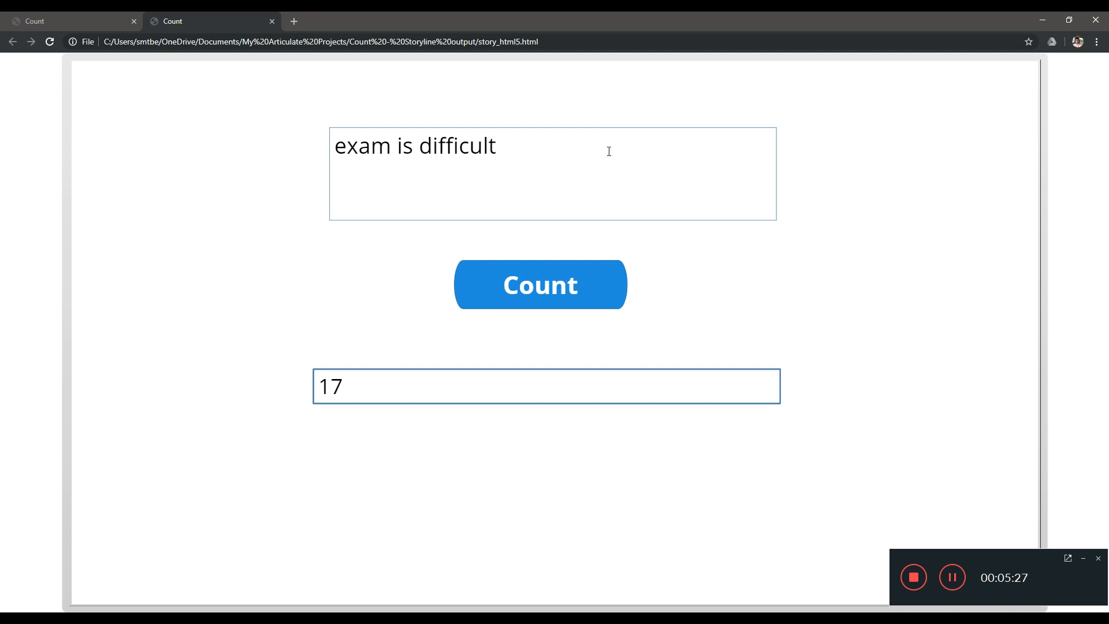